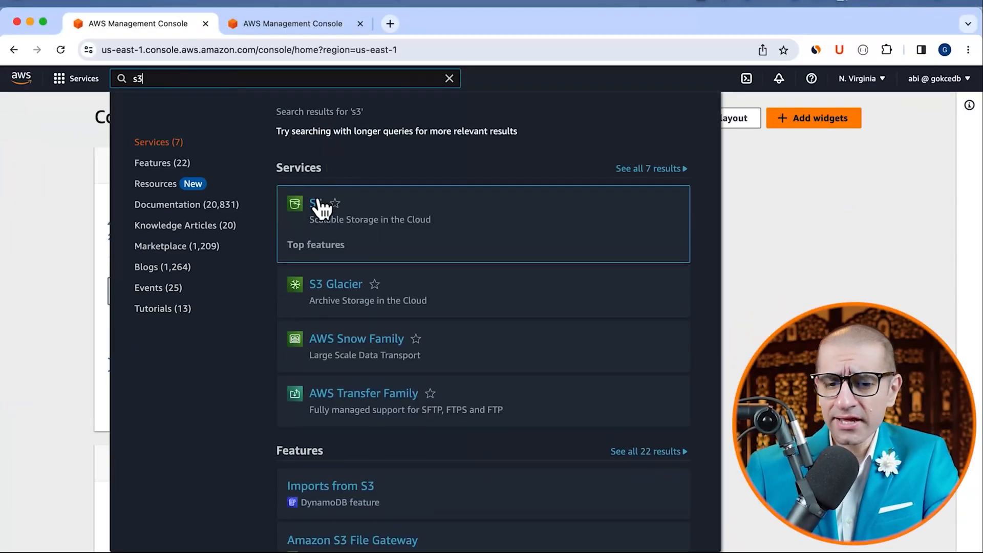
Create the S3 bucket gokcedb-test-bucket with default settings and open it
{"action": "left_click", "coordinate": [321, 203]}
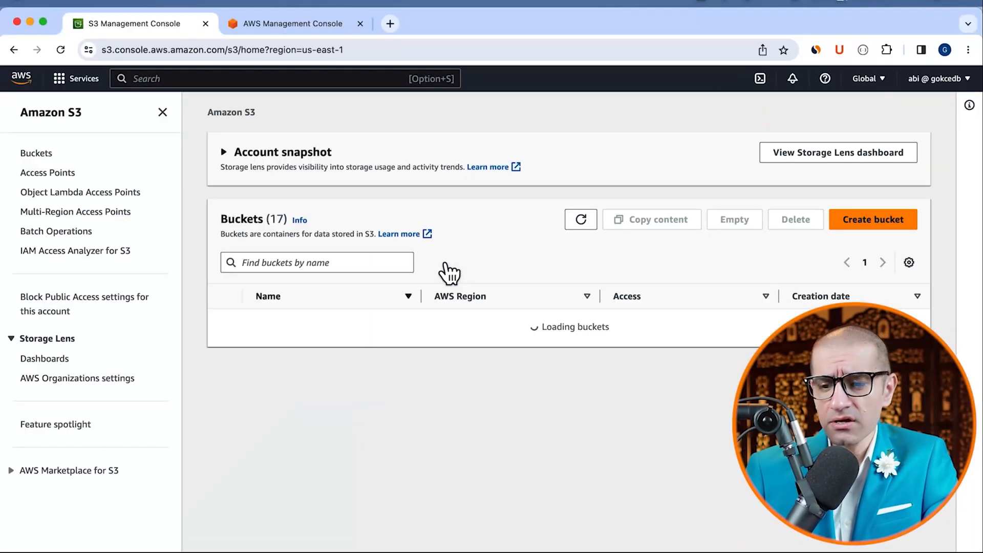
{"action": "left_click", "coordinate": [873, 219]}
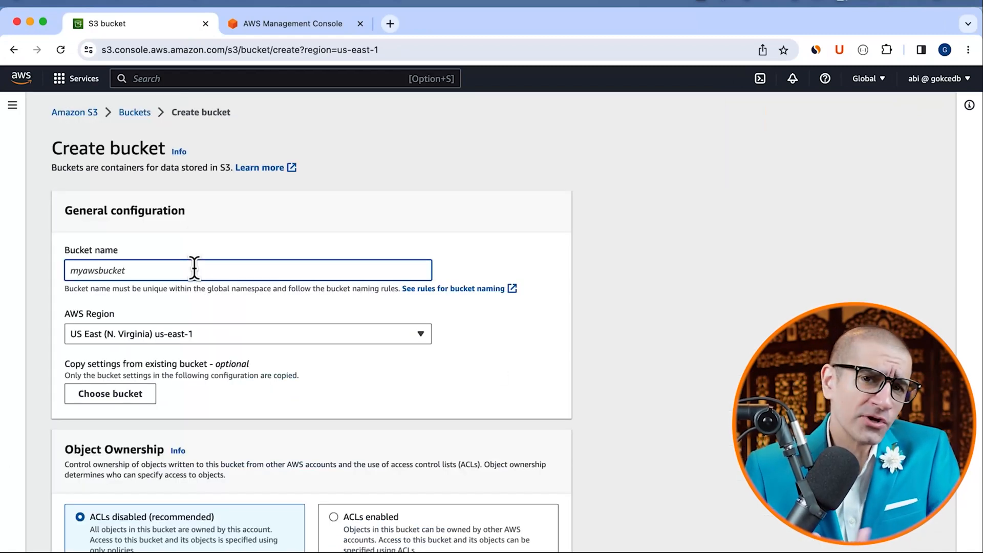
{"action": "type", "text": "gokcedb-test-bucket"}
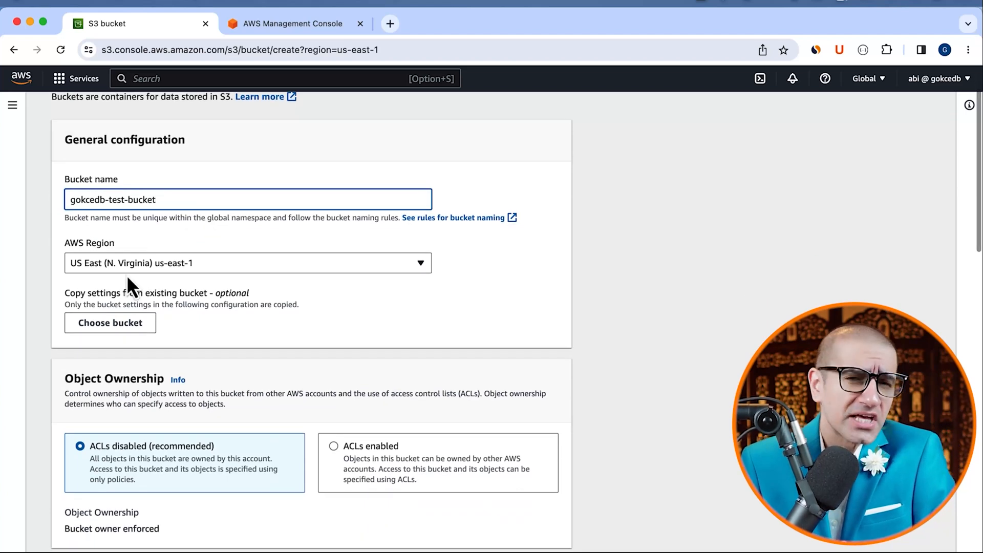
{"action": "scroll", "scroll_direction": "down", "scroll_amount": 3}
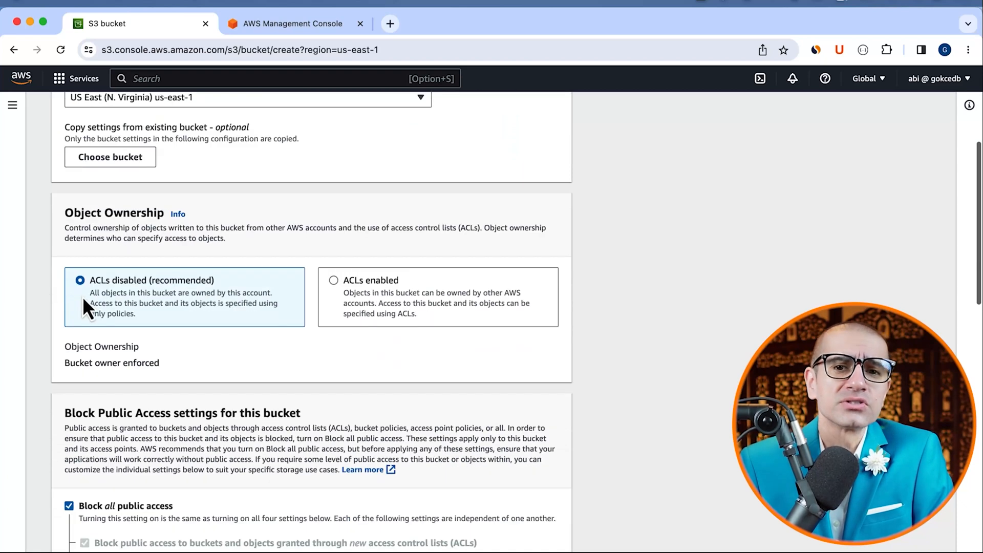
{"action": "scroll", "scroll_direction": "down", "scroll_amount": 3}
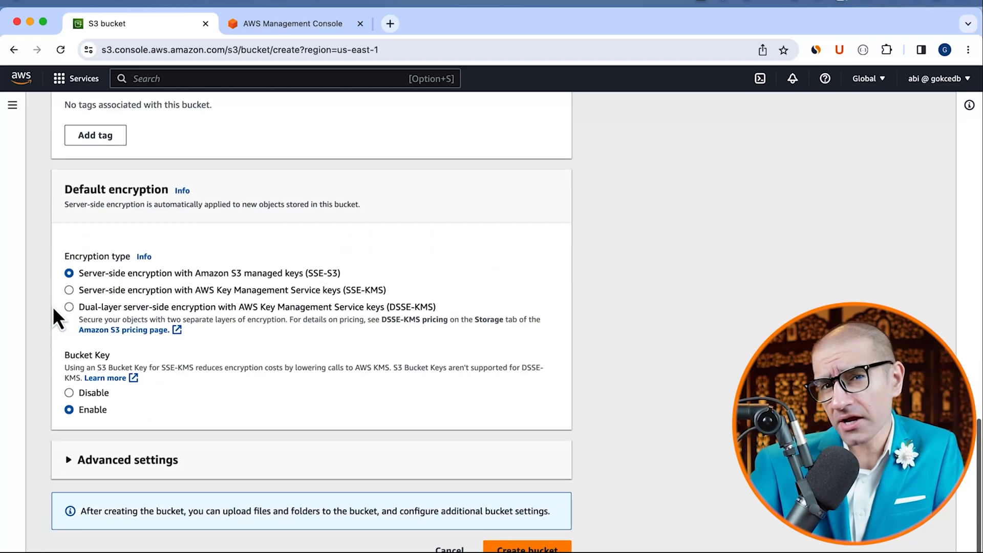
{"action": "left_click", "coordinate": [528, 549]}
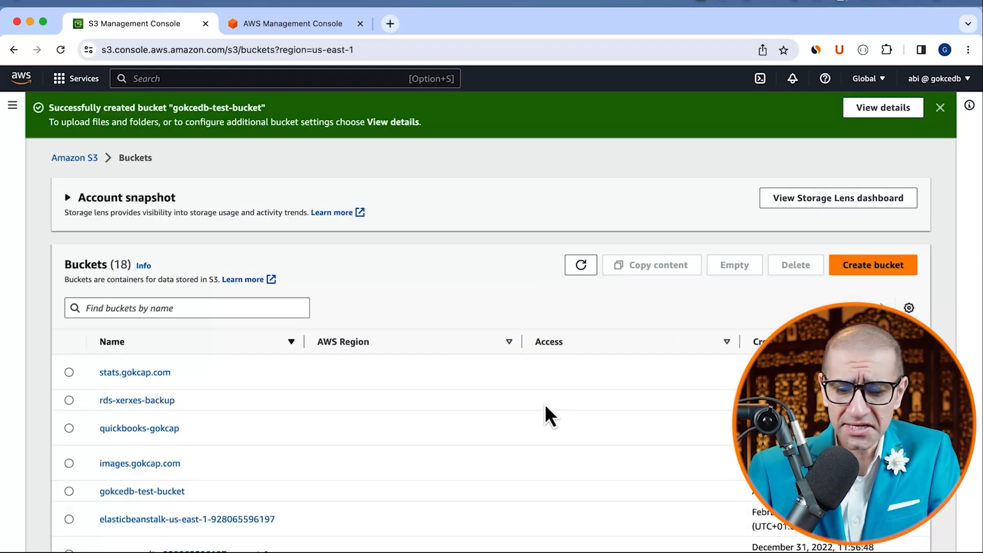
{"action": "type", "text": "t"}
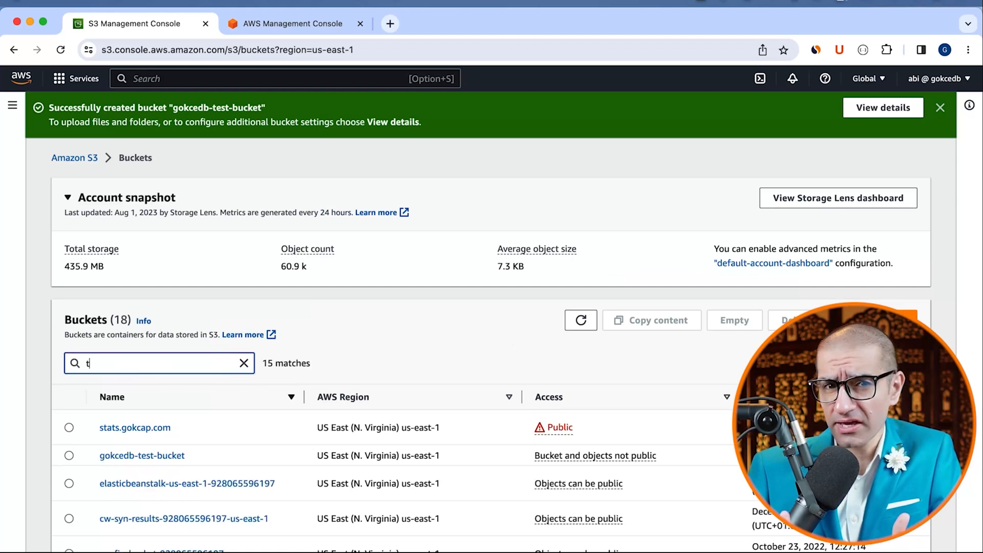
{"action": "left_click", "coordinate": [142, 455]}
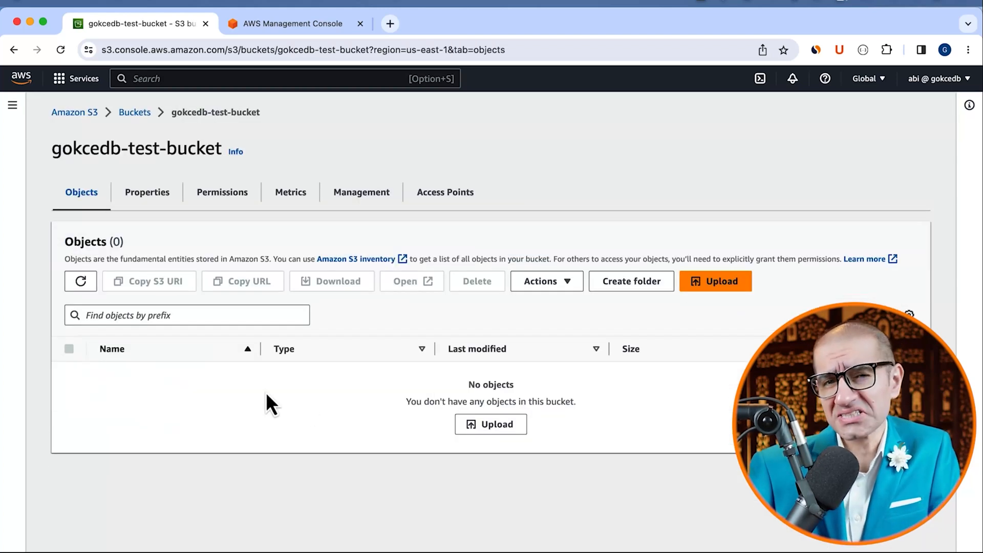
{"action": "mouse_move", "coordinate": [314, 113]}
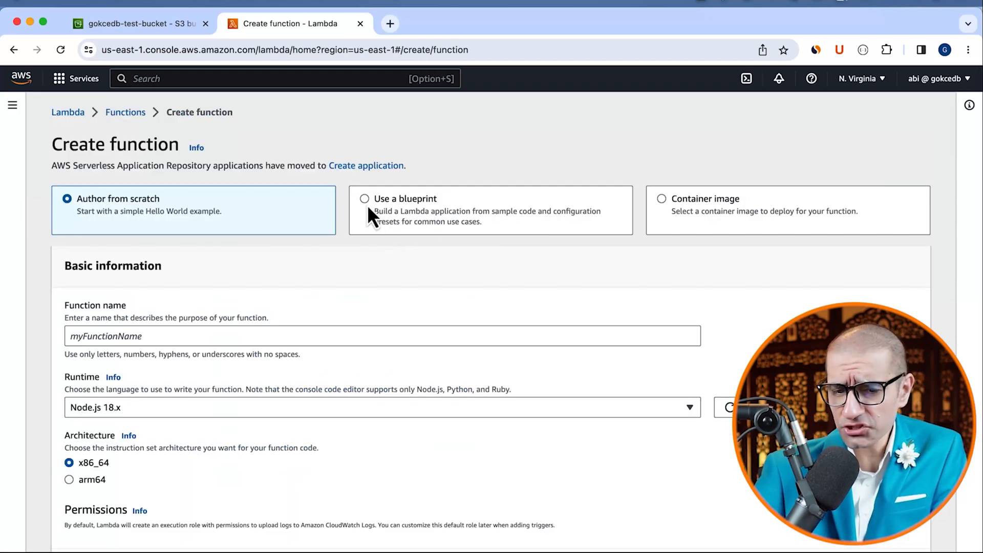
Set the new Lambda function to be built from a blueprint
{"action": "left_click", "coordinate": [364, 199]}
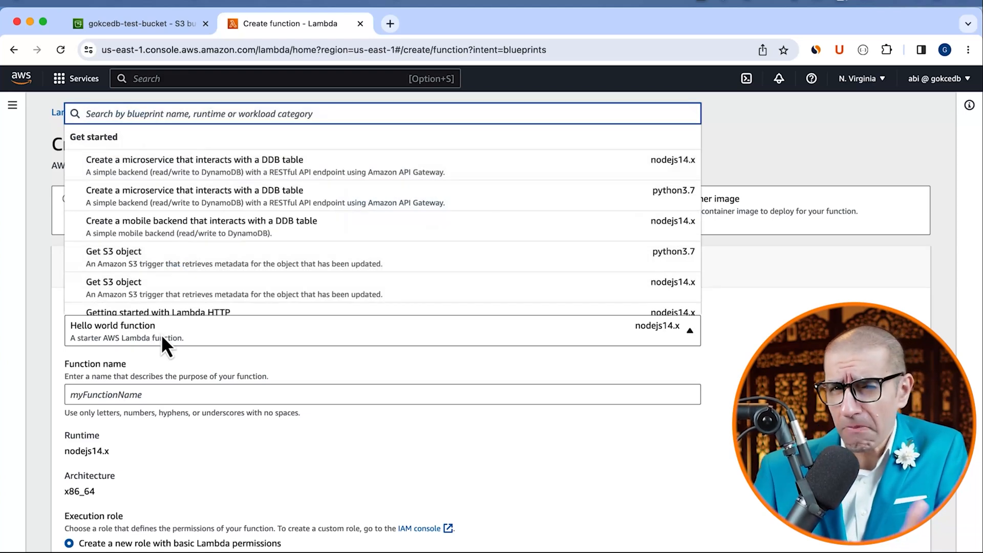
Pick the Python Get S3 object blueprint, naming function myGetS3ObjFunction1 and role myGetS3ObjFunction1Role
{"action": "type", "text": "s3"}
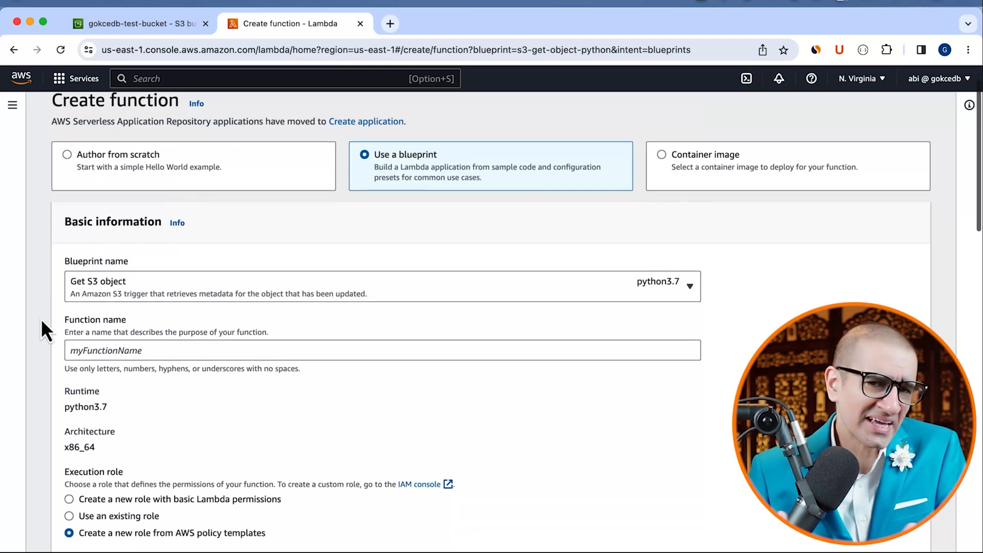
{"action": "type", "text": "myGetS3ObjFunction1"}
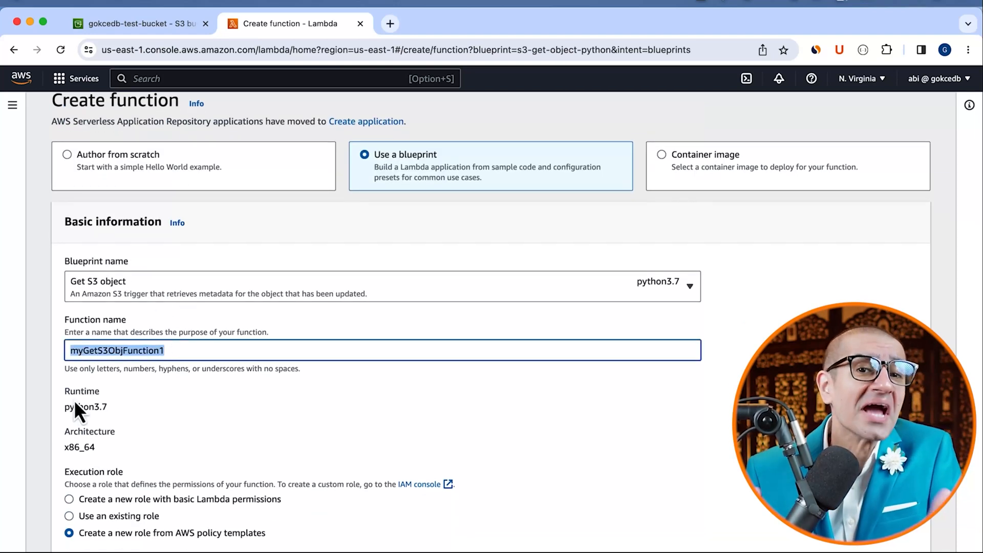
{"action": "scroll", "scroll_direction": "down", "scroll_amount": 3}
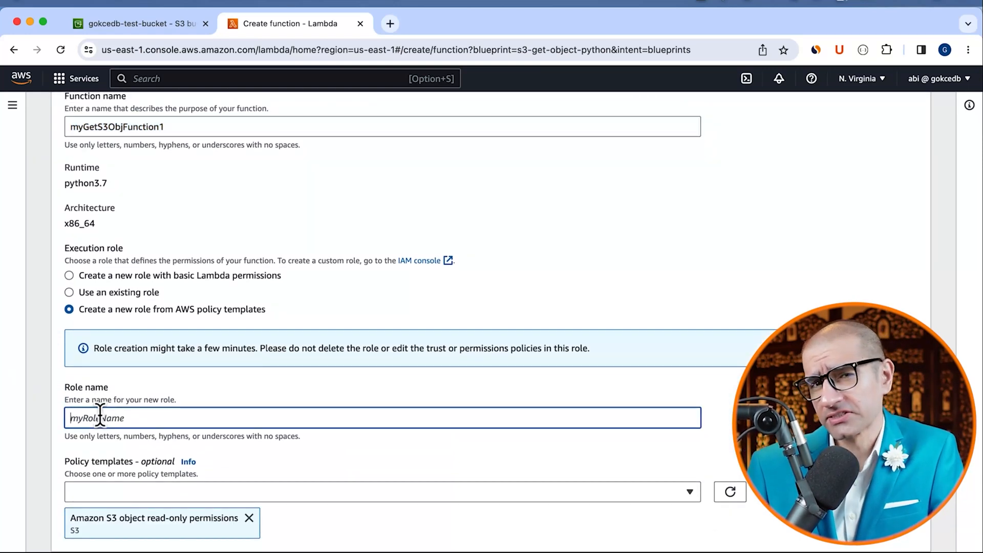
{"action": "type", "text": "myGetS3ObjFunction1"}
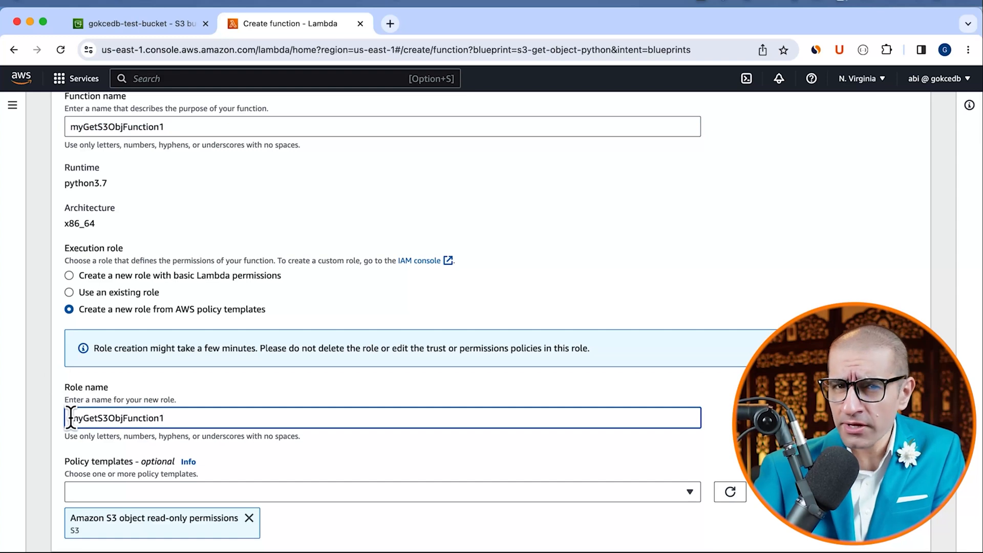
{"action": "type", "text": "Role"}
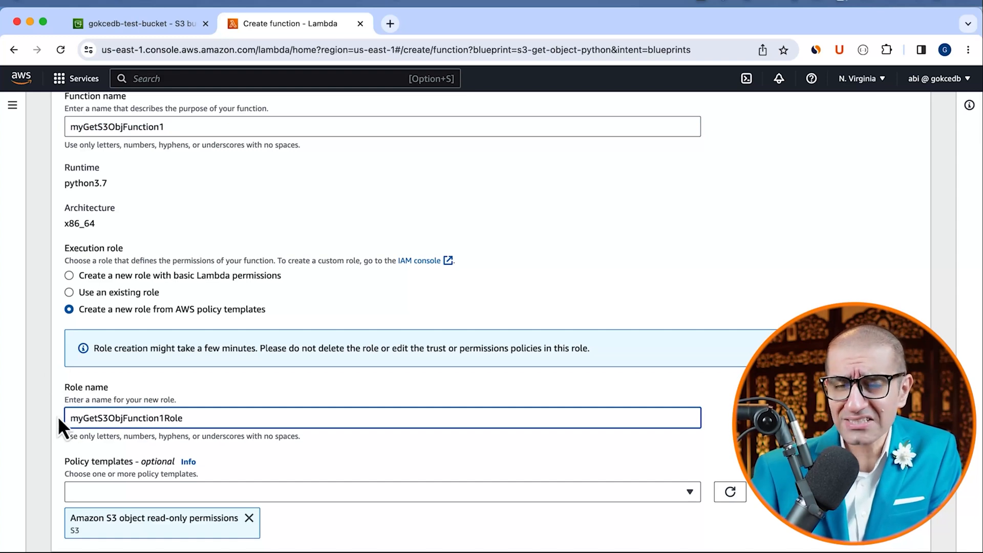
{"action": "scroll", "scroll_direction": "down", "scroll_amount": 3}
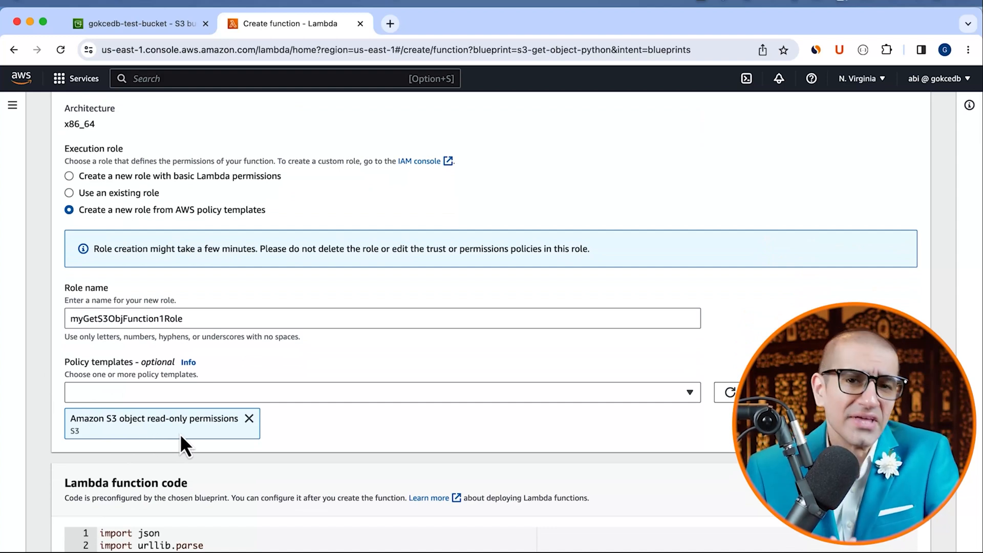
{"action": "scroll", "scroll_direction": "down", "scroll_amount": 3}
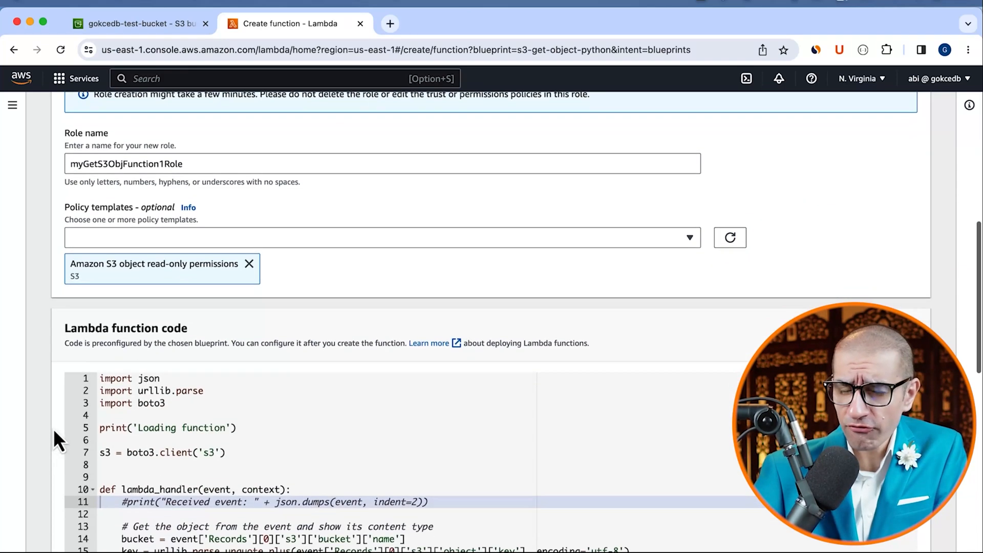
{"action": "scroll", "scroll_direction": "down", "scroll_amount": 3}
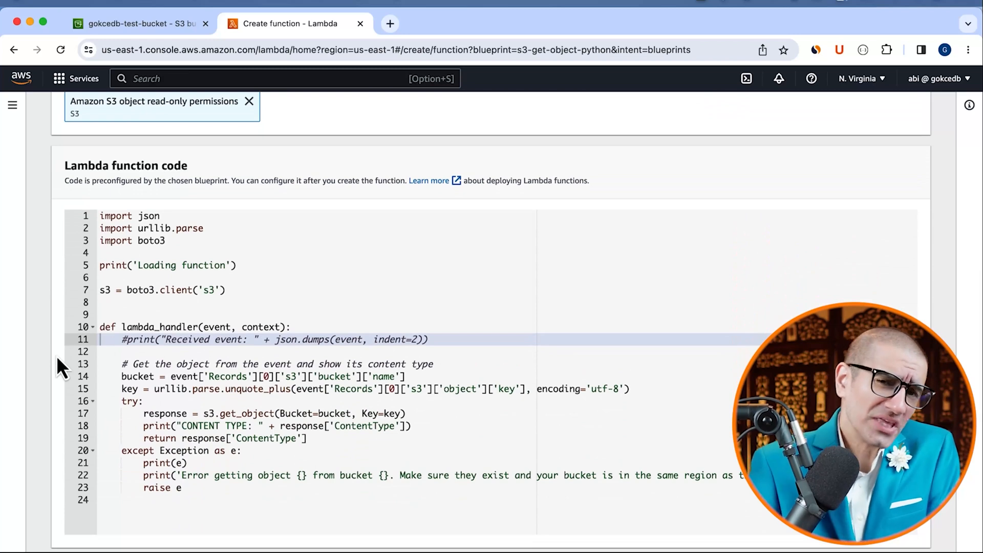
Trigger on gokcedb-test-bucket for all object create events and acknowledge the recursion risk
{"action": "left_click", "coordinate": [383, 337]}
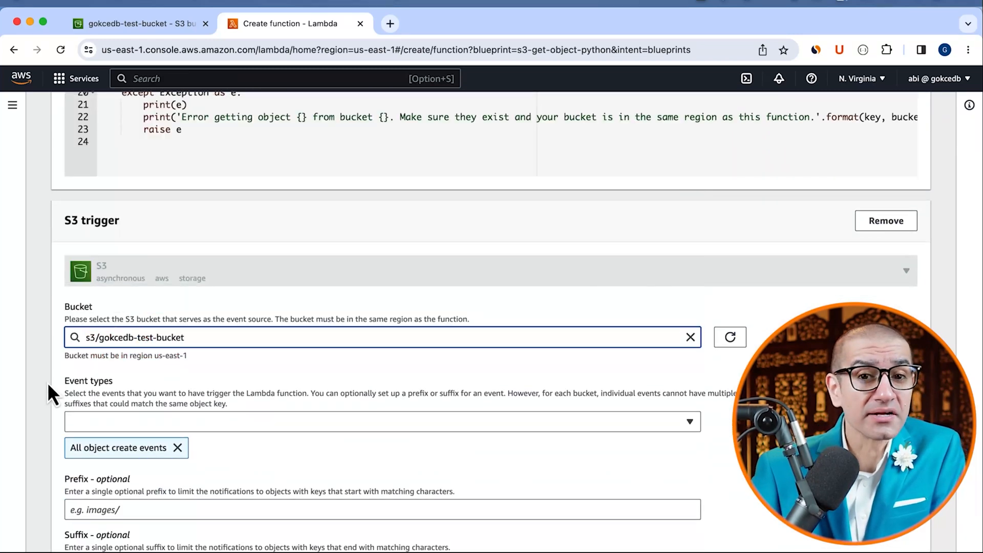
{"action": "scroll", "scroll_direction": "down", "scroll_amount": 3}
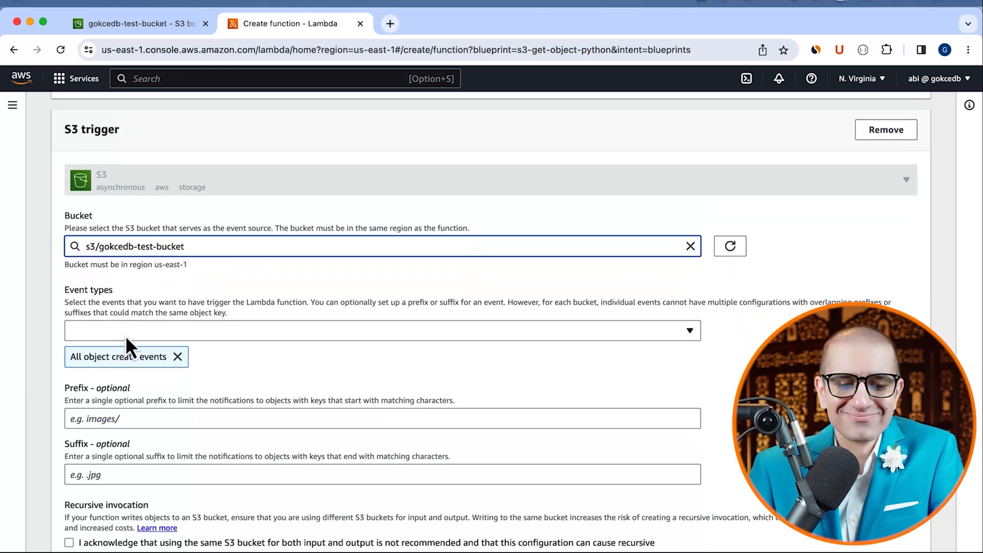
{"action": "left_click", "coordinate": [382, 330]}
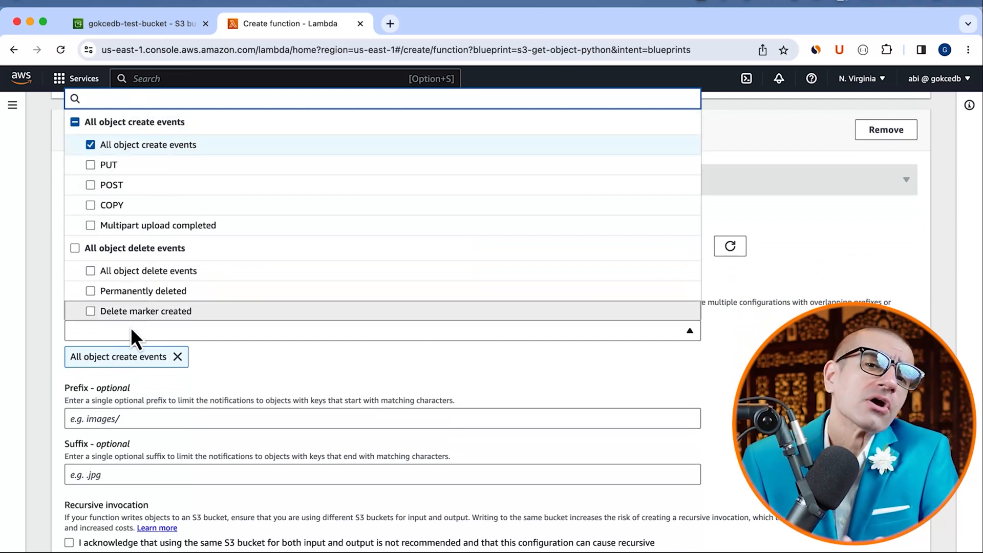
{"action": "mouse_move", "coordinate": [194, 383]}
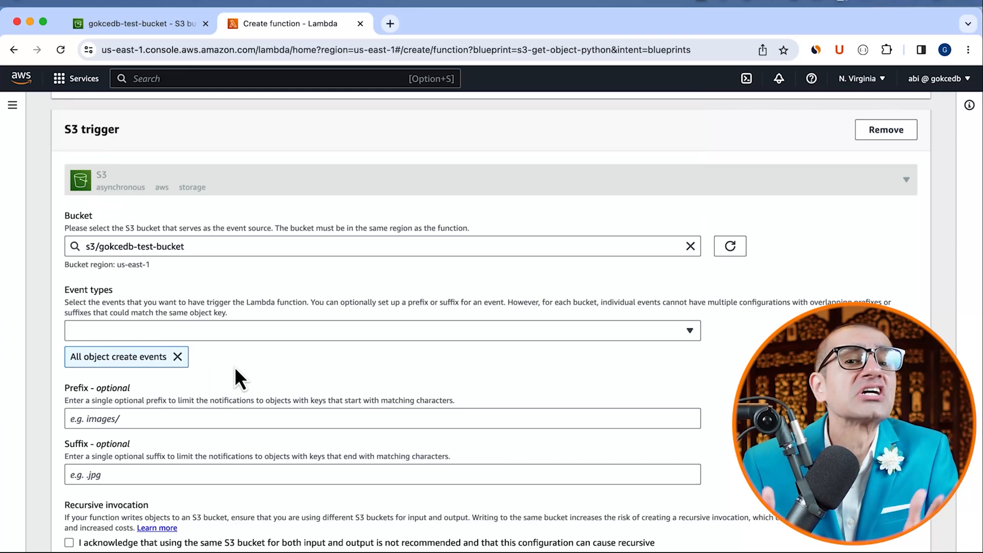
{"action": "mouse_move", "coordinate": [70, 381]}
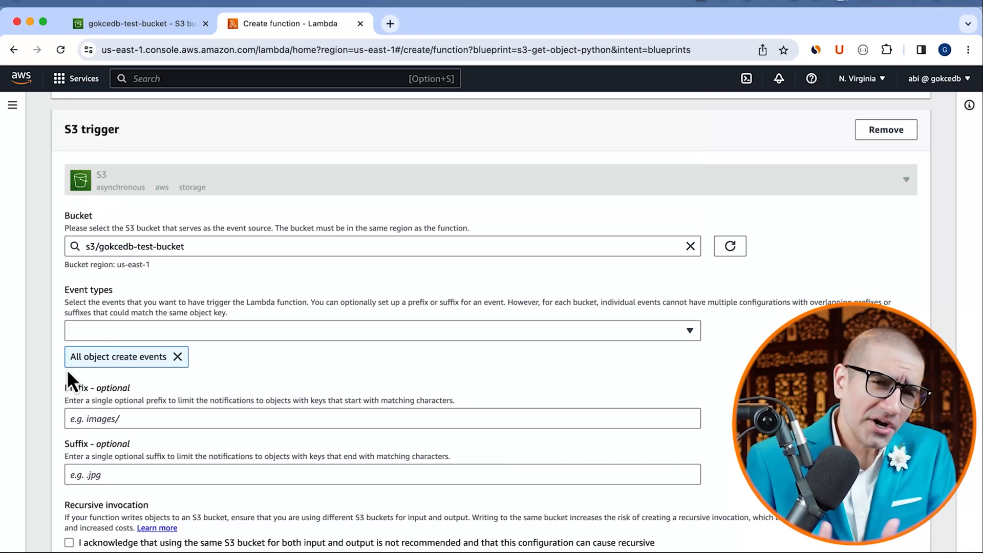
{"action": "mouse_move", "coordinate": [59, 381]}
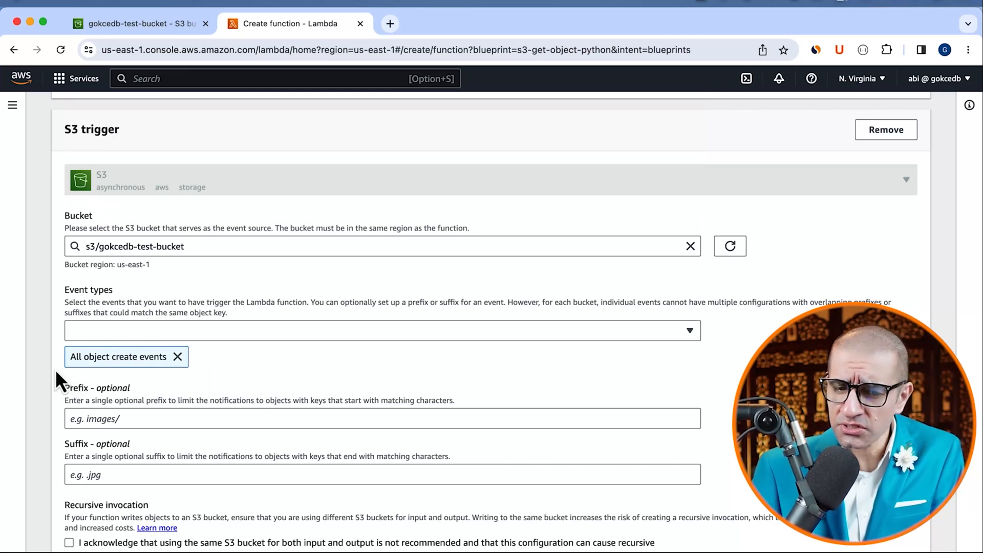
{"action": "scroll", "scroll_direction": "down", "scroll_amount": 3}
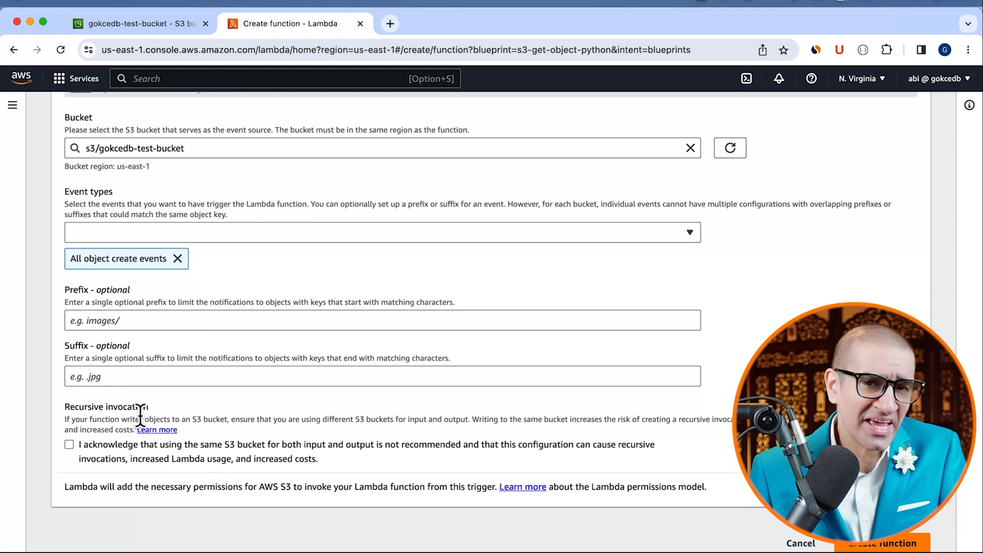
{"action": "left_click", "coordinate": [69, 444]}
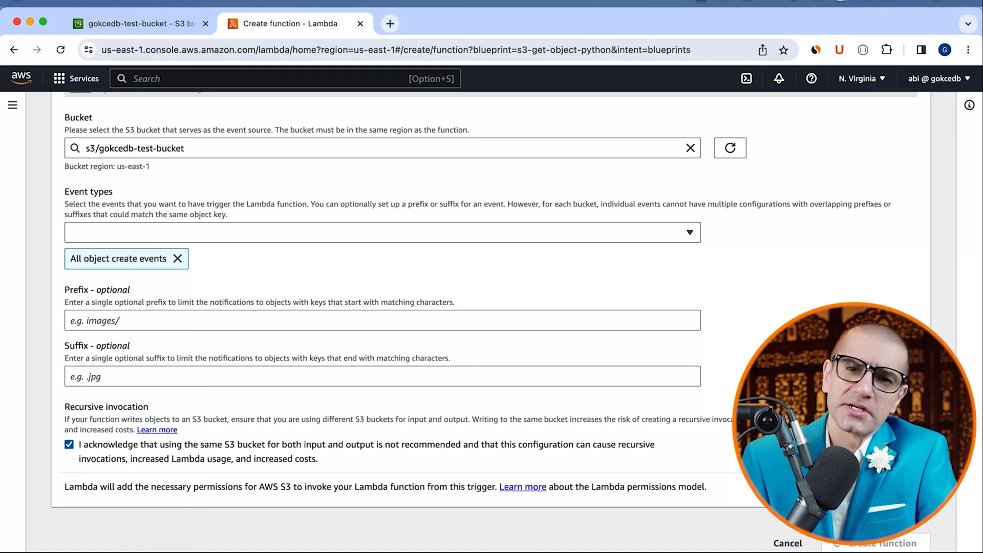
Create myGetS3ObjFunction1, which reports a trigger destination validation error
{"action": "left_click", "coordinate": [876, 543]}
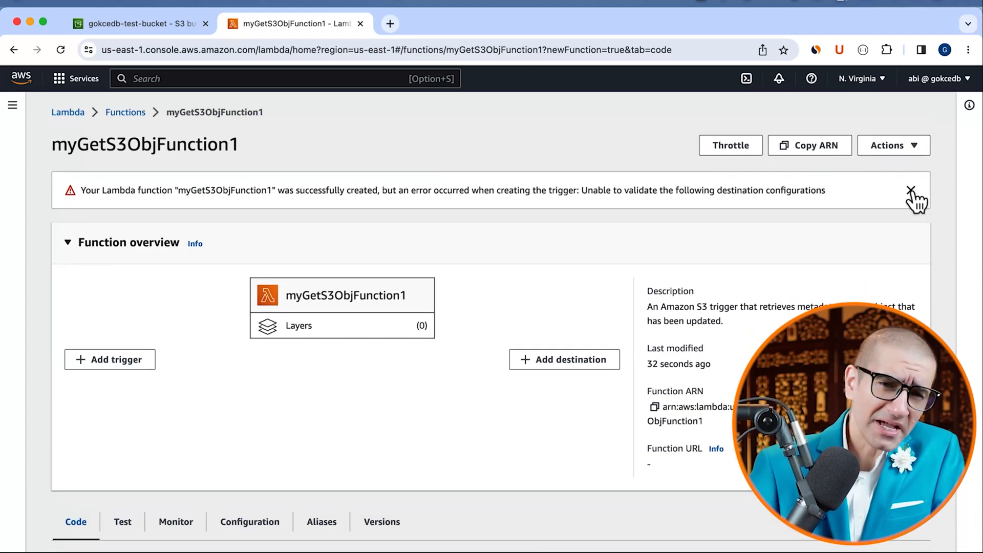
Fill a new S3 trigger form for gokcedb-test-bucket and acknowledge recursive invocation risk
{"action": "left_click", "coordinate": [109, 360]}
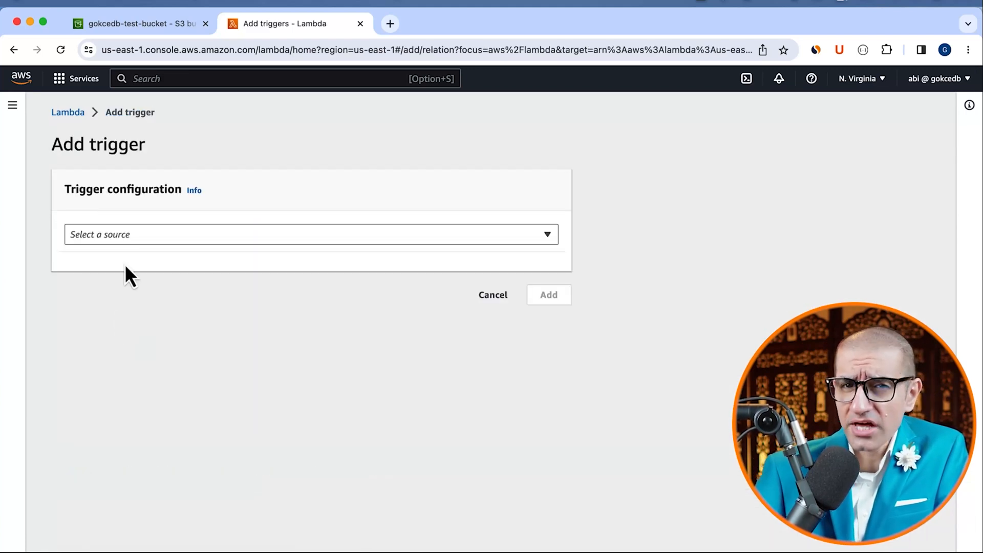
{"action": "type", "text": "s3"}
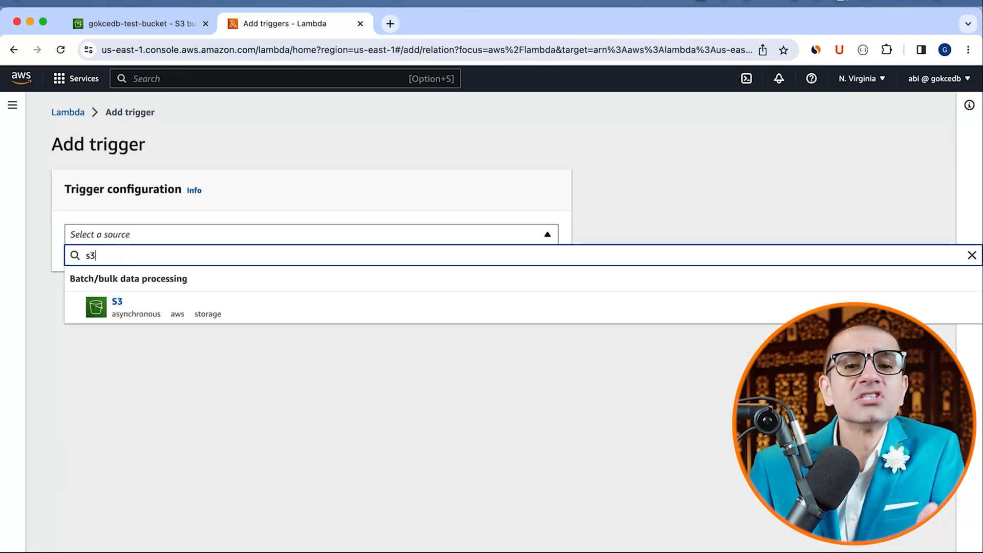
{"action": "left_click", "coordinate": [117, 307]}
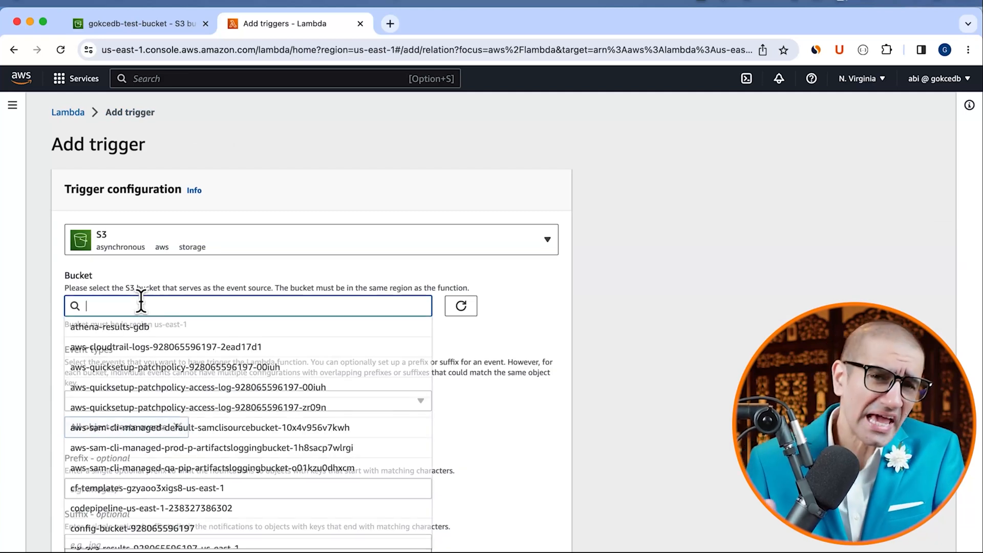
{"action": "type", "text": "test"}
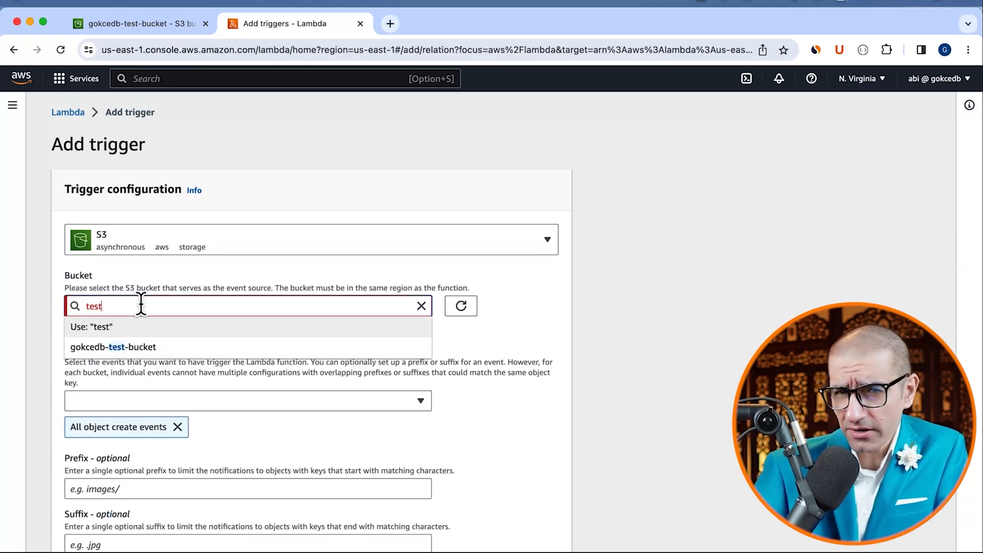
{"action": "left_click", "coordinate": [113, 347]}
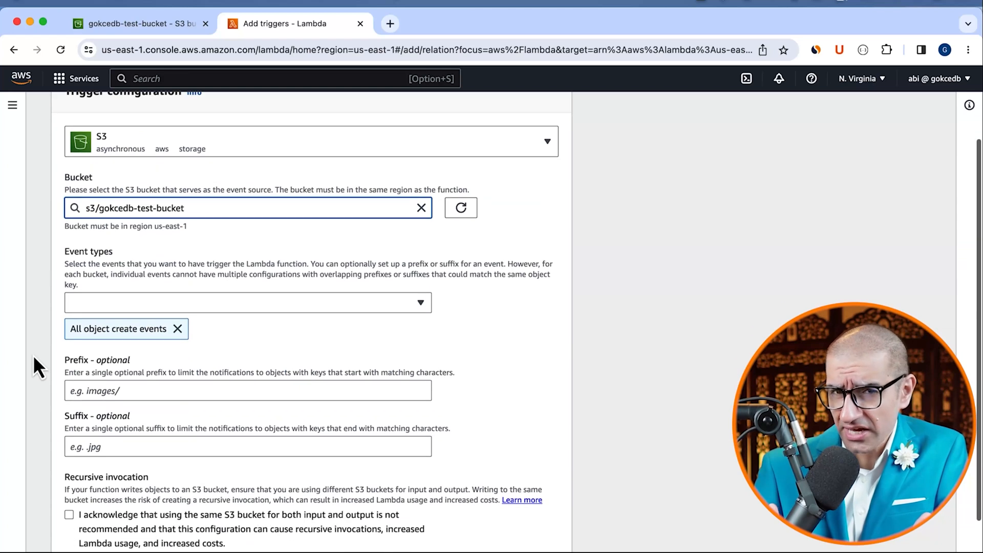
{"action": "scroll", "scroll_direction": "down", "scroll_amount": 3}
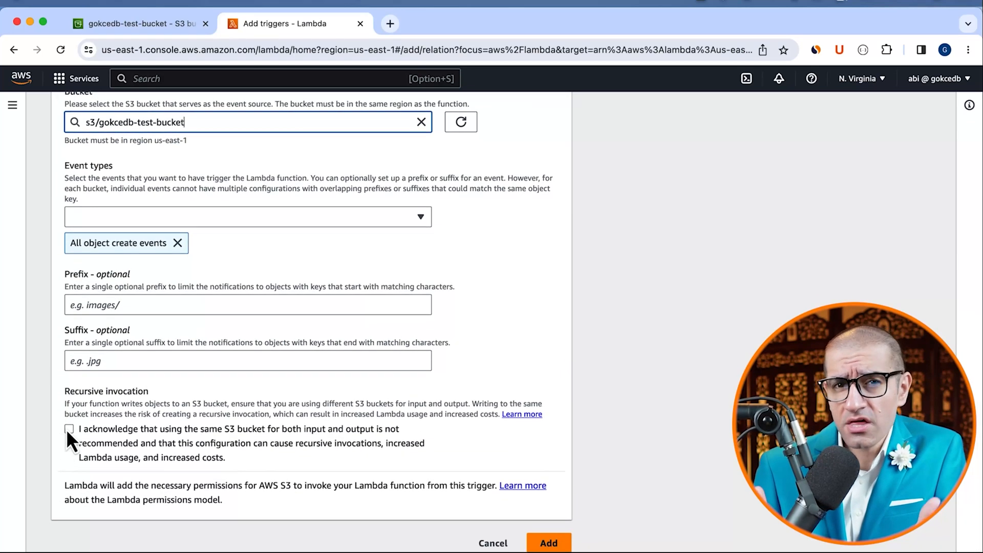
{"action": "left_click", "coordinate": [71, 429]}
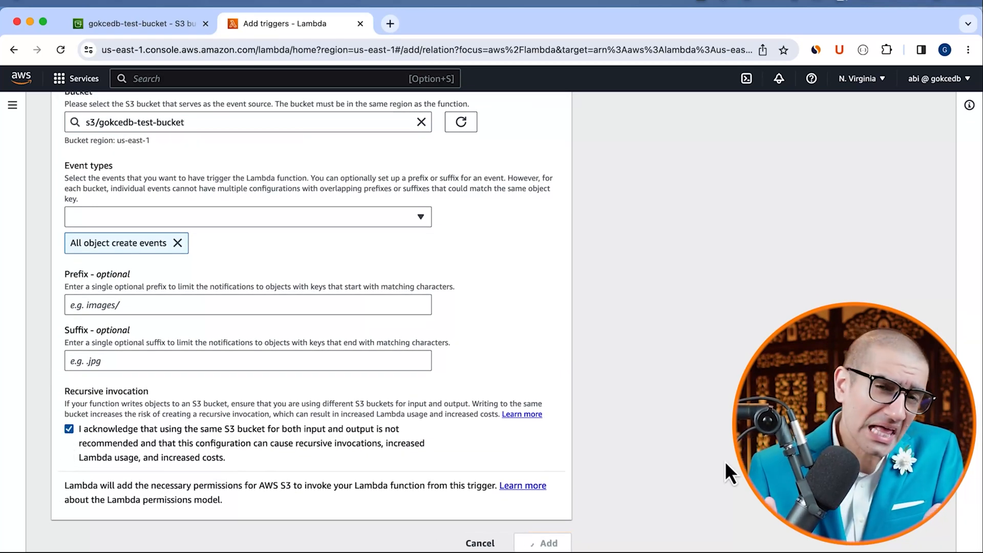
Add the gokcedb-test-bucket trigger and insert print lines for bucket, key and response in lambda_handler
{"action": "left_click", "coordinate": [542, 543]}
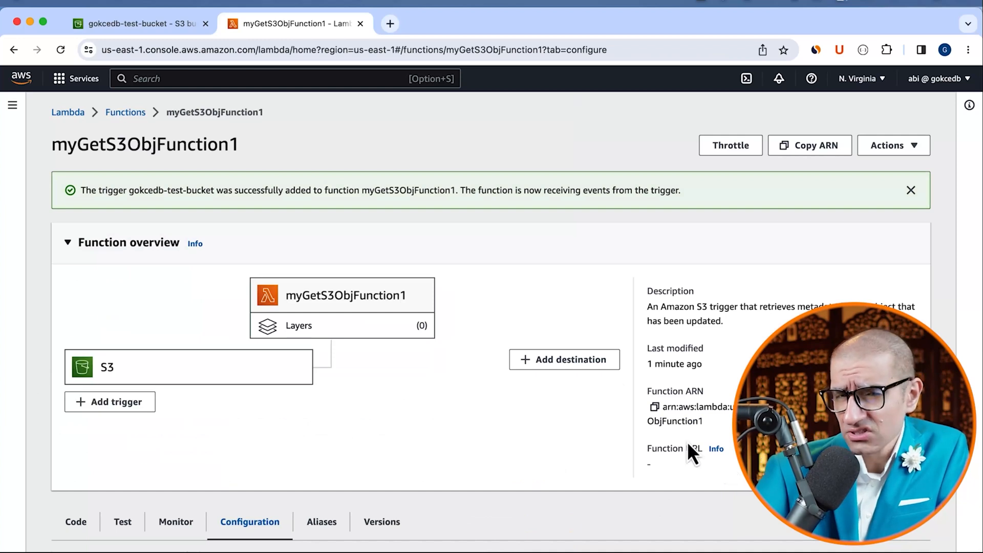
{"action": "mouse_move", "coordinate": [467, 234]}
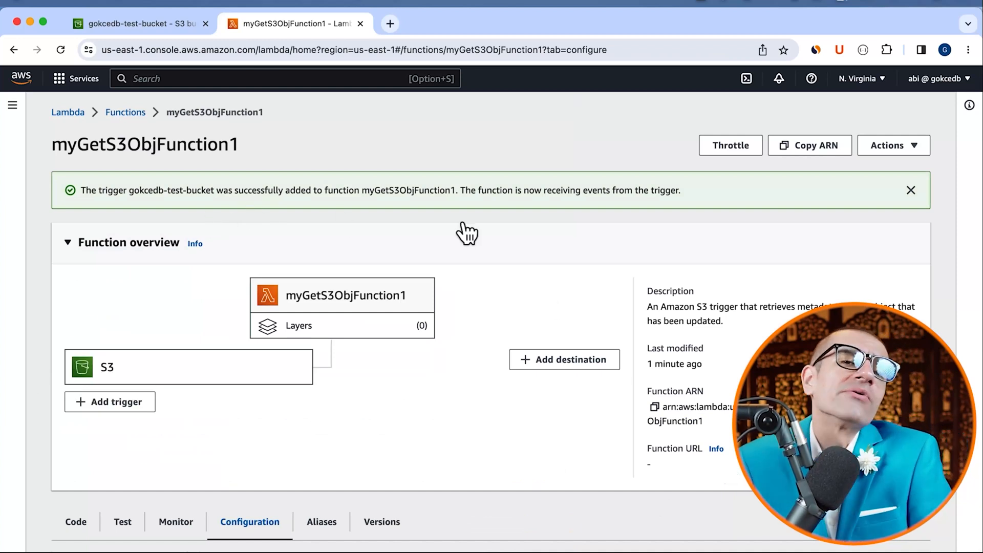
{"action": "left_click", "coordinate": [912, 190]}
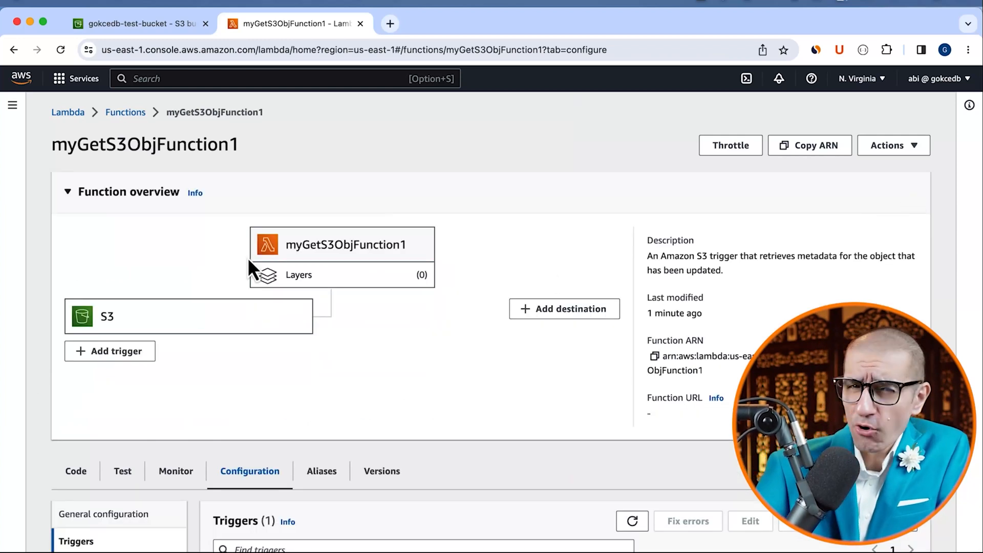
{"action": "mouse_move", "coordinate": [10, 282]}
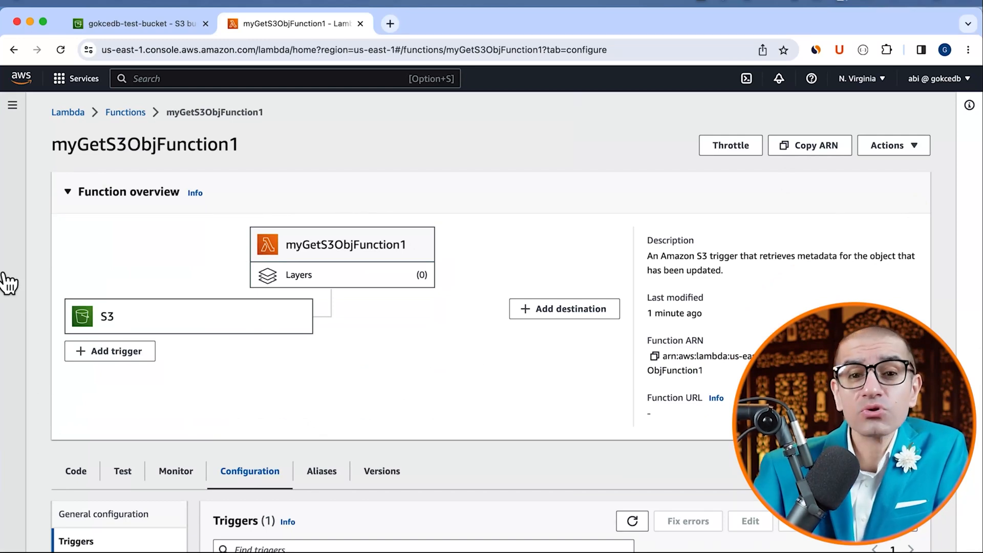
{"action": "left_click", "coordinate": [75, 471]}
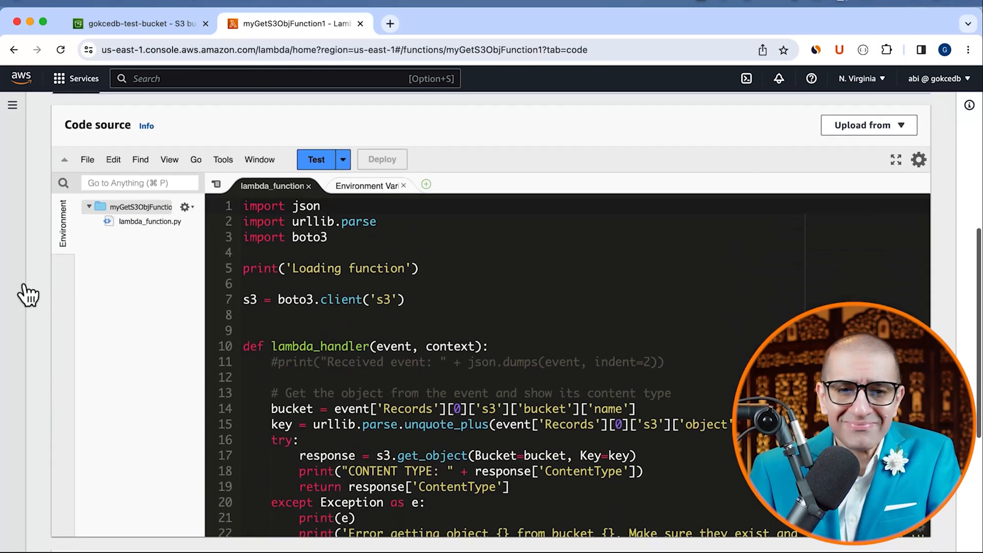
{"action": "scroll", "scroll_direction": "down", "scroll_amount": 3}
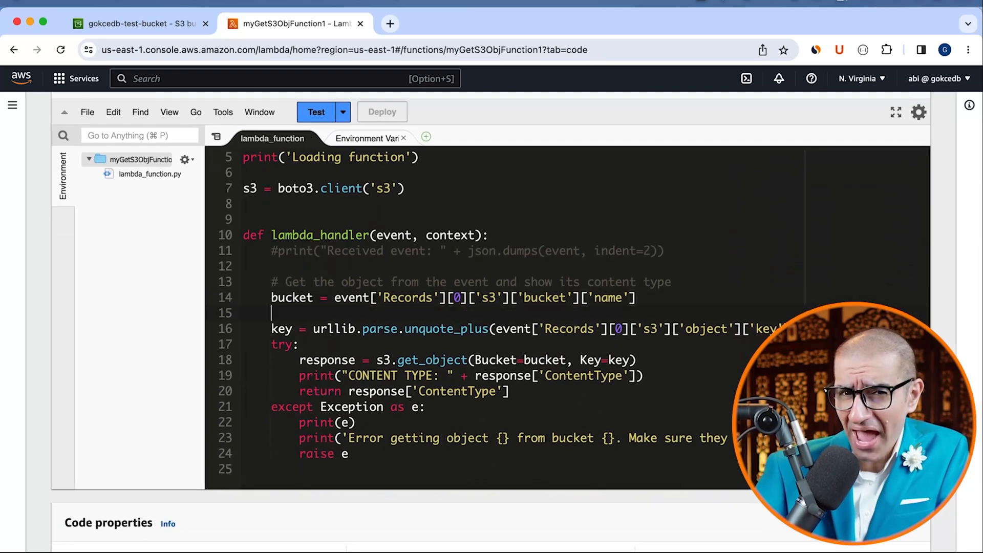
{"action": "type", "text": "print(\"buc\")"}
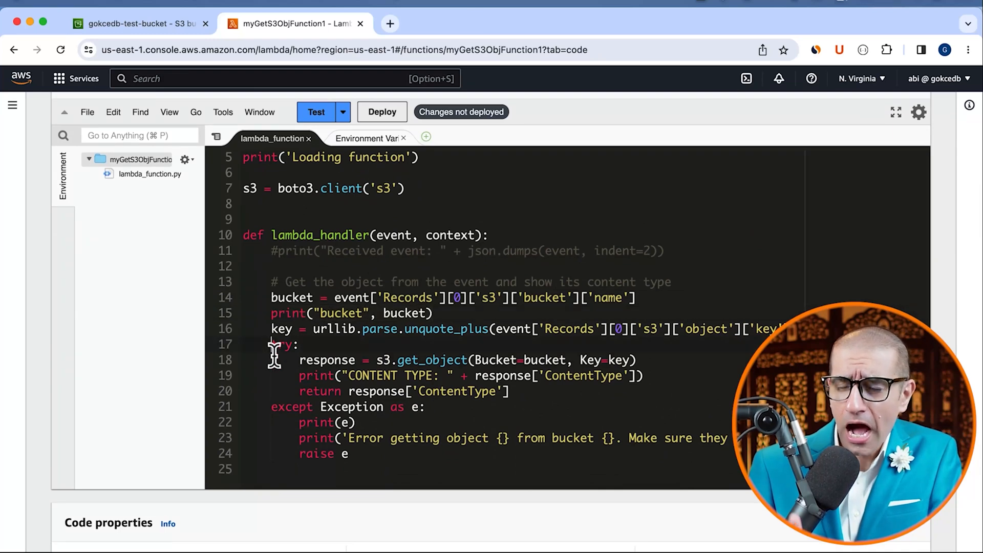
{"action": "type", "text": "print(\"key\", key)"}
{"action": "type", "text": "print(\"response\", response)"}
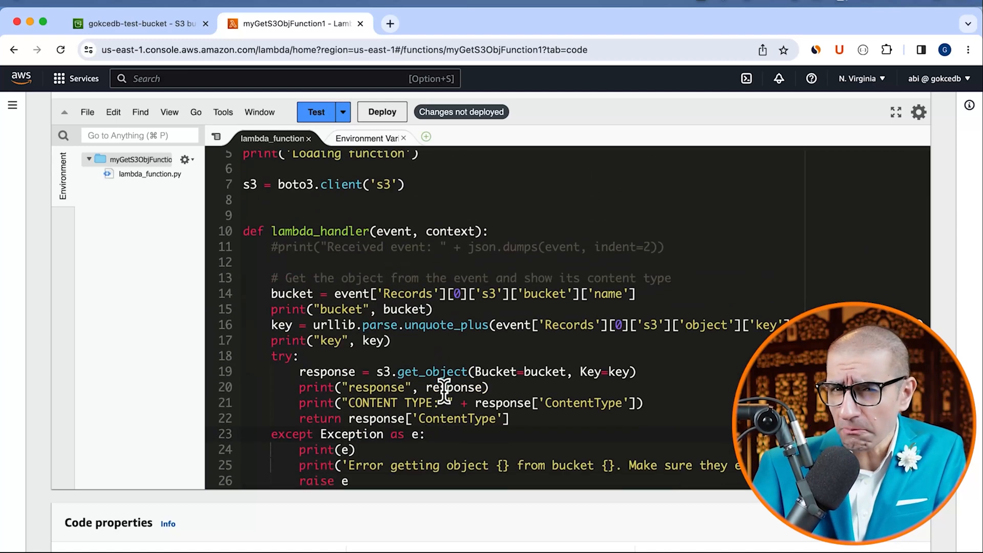
Switch to the gokcedb-test-bucket tab and begin a file upload
{"action": "left_click", "coordinate": [138, 23]}
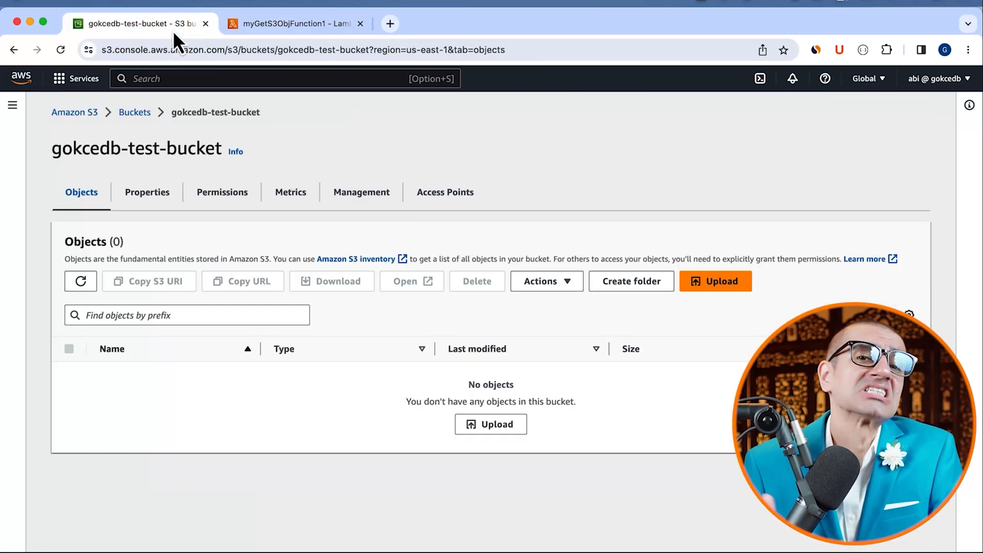
{"action": "left_click", "coordinate": [715, 281]}
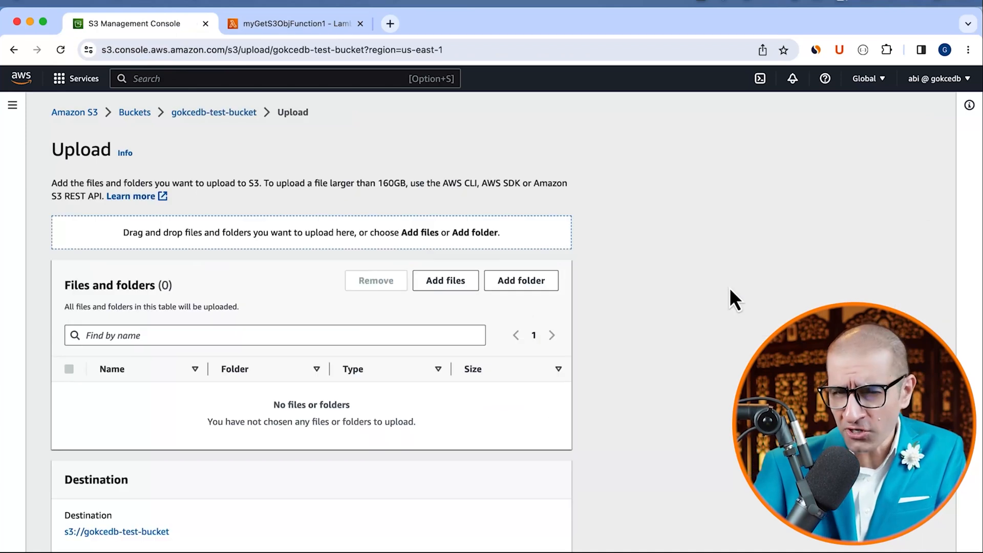
{"action": "left_click", "coordinate": [445, 280]}
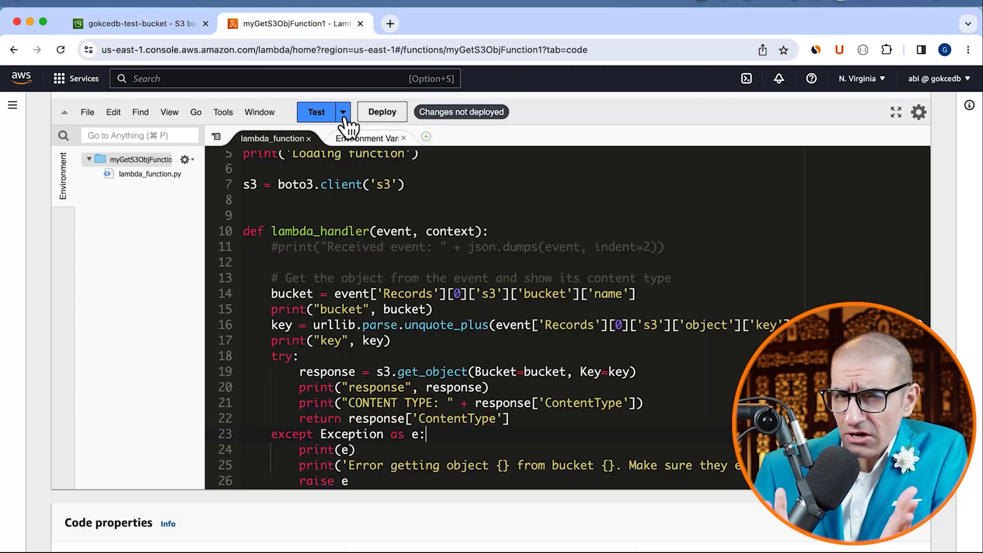
Name a new test event myTest and review its s3-put sample JSON
{"action": "left_click", "coordinate": [343, 111]}
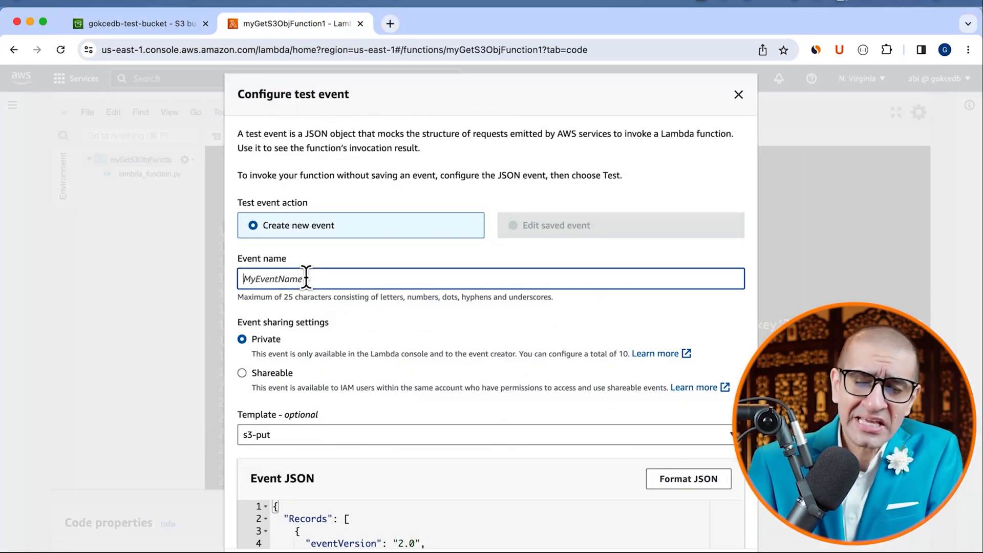
{"action": "type", "text": "myTest"}
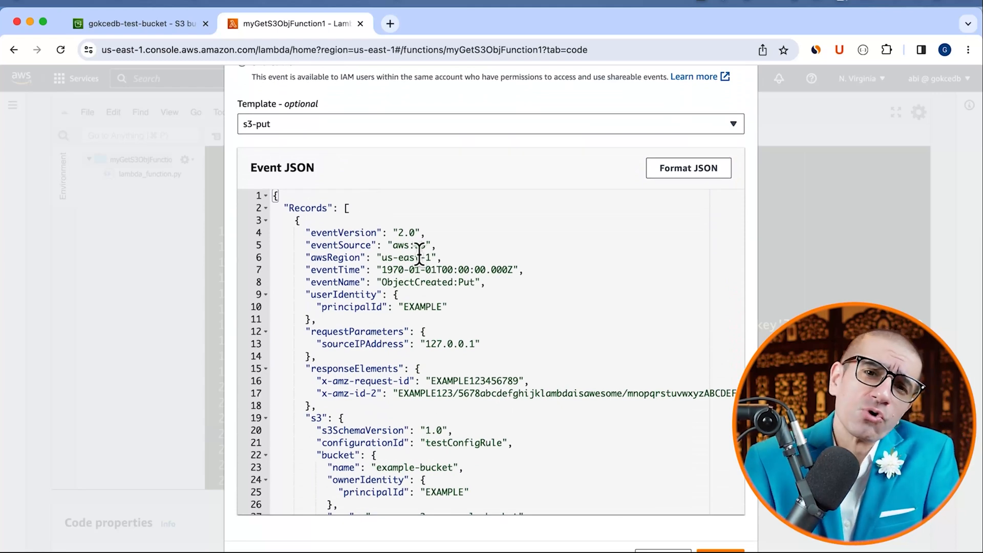
{"action": "scroll", "scroll_direction": "down", "scroll_amount": 3}
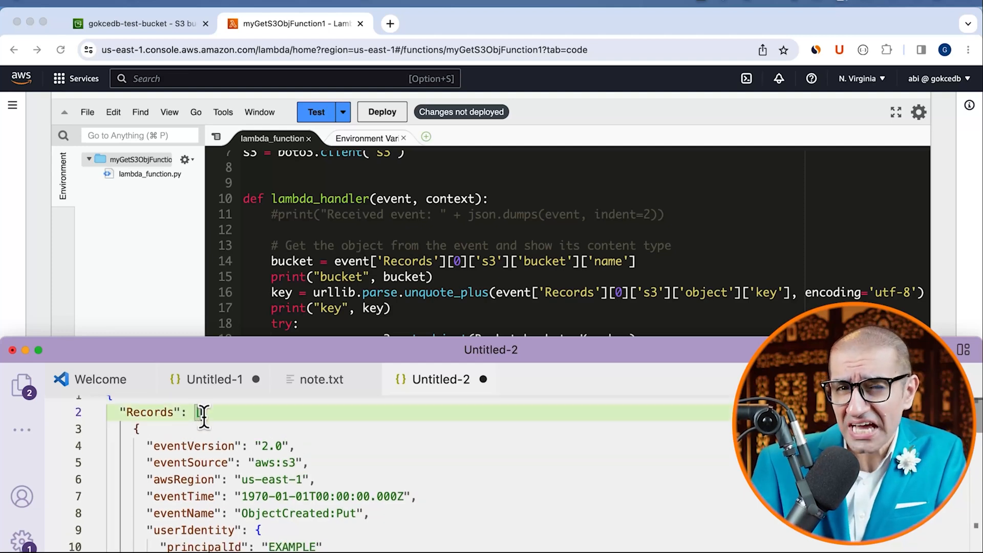
Edit the event JSON's bucket name to gokcedb-test-bucket and object key to note.txt
{"action": "scroll", "scroll_direction": "down", "scroll_amount": 3}
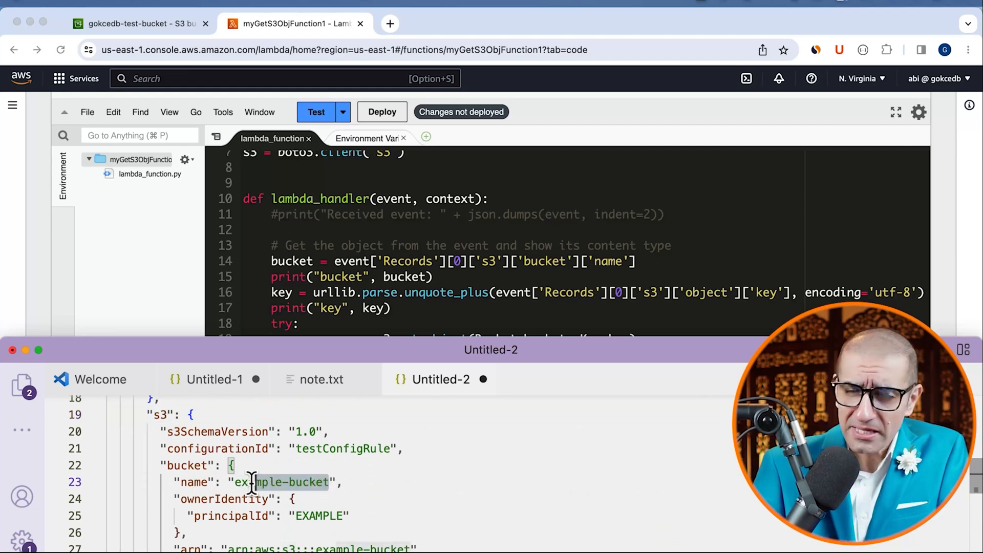
{"action": "type", "text": "gokcedb-test"}
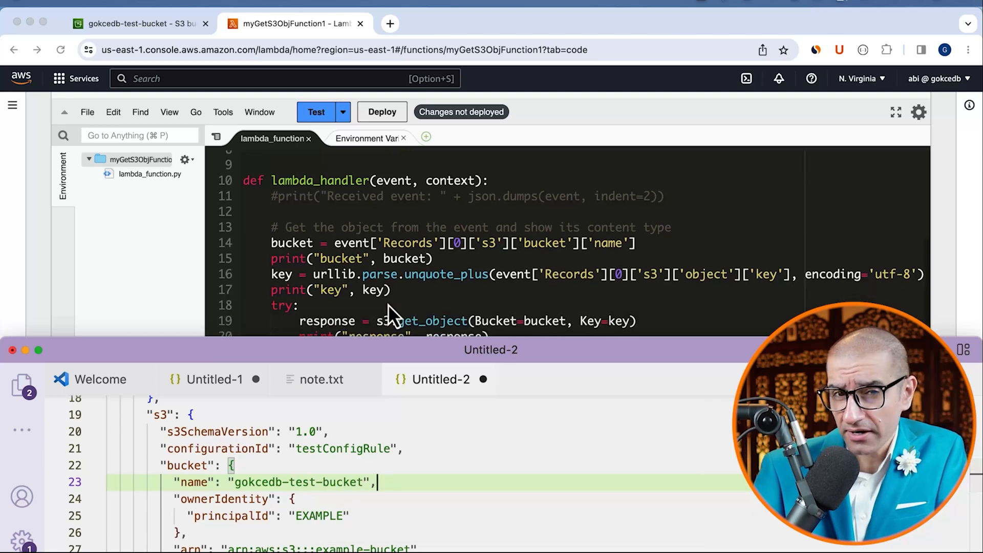
{"action": "mouse_move", "coordinate": [659, 298]}
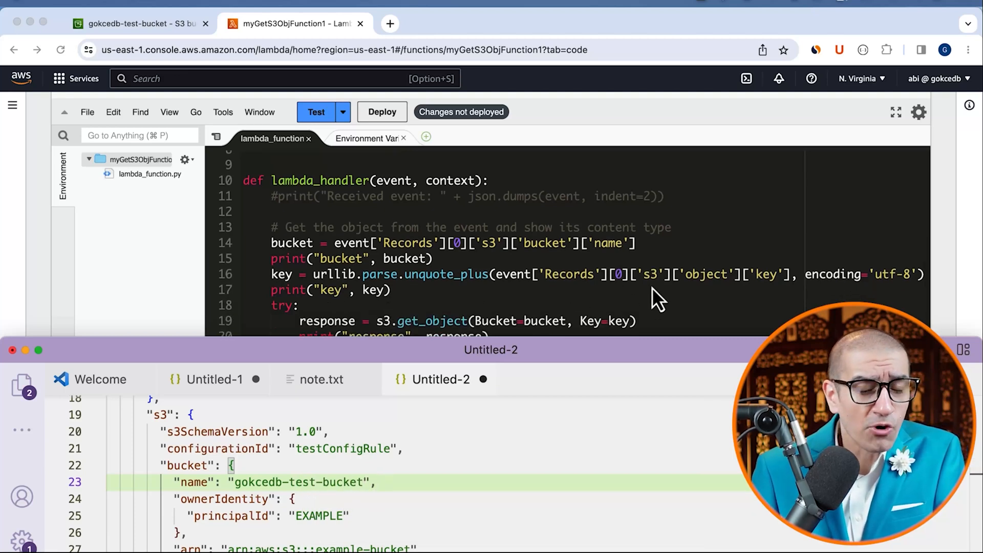
{"action": "scroll", "scroll_direction": "down", "scroll_amount": 3}
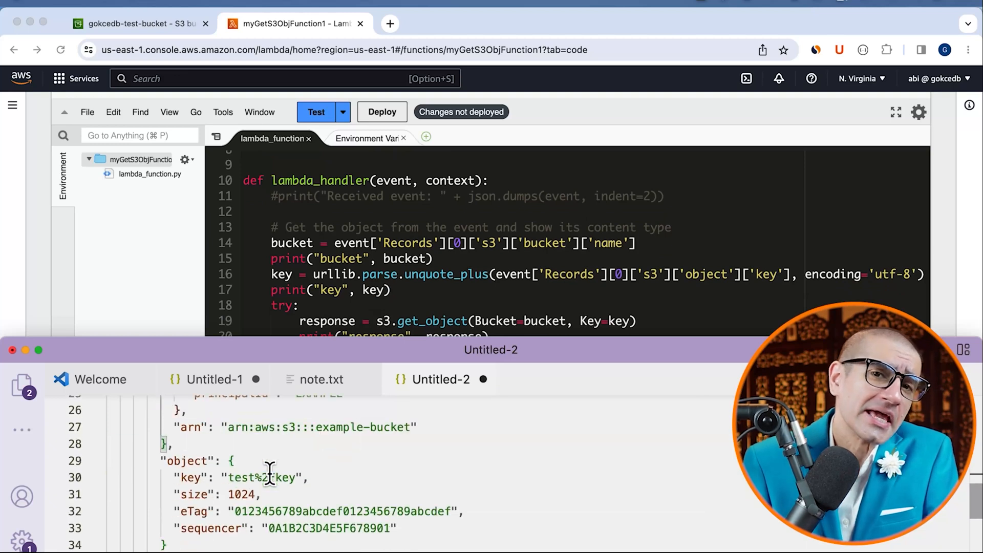
{"action": "type", "text": "note"}
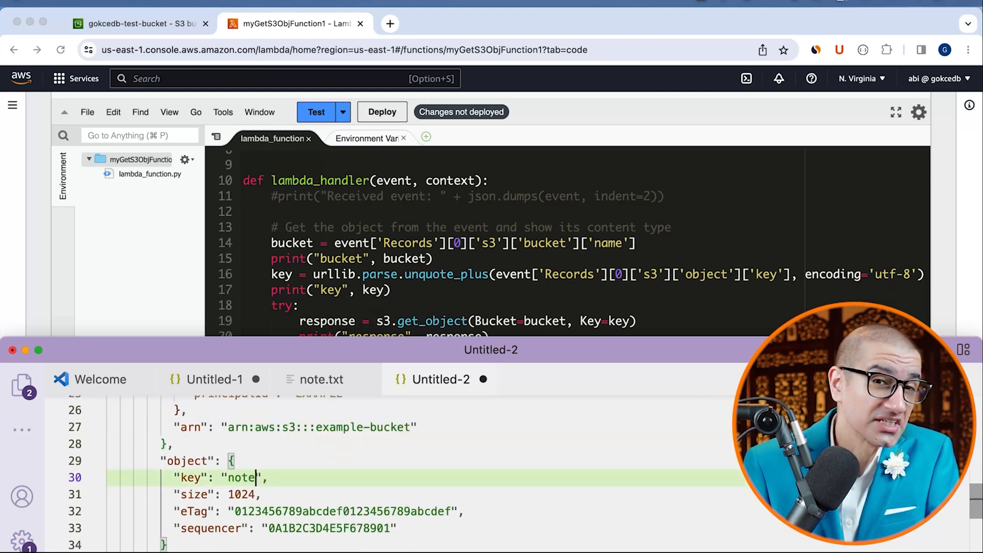
{"action": "type", "text": ".txt"}
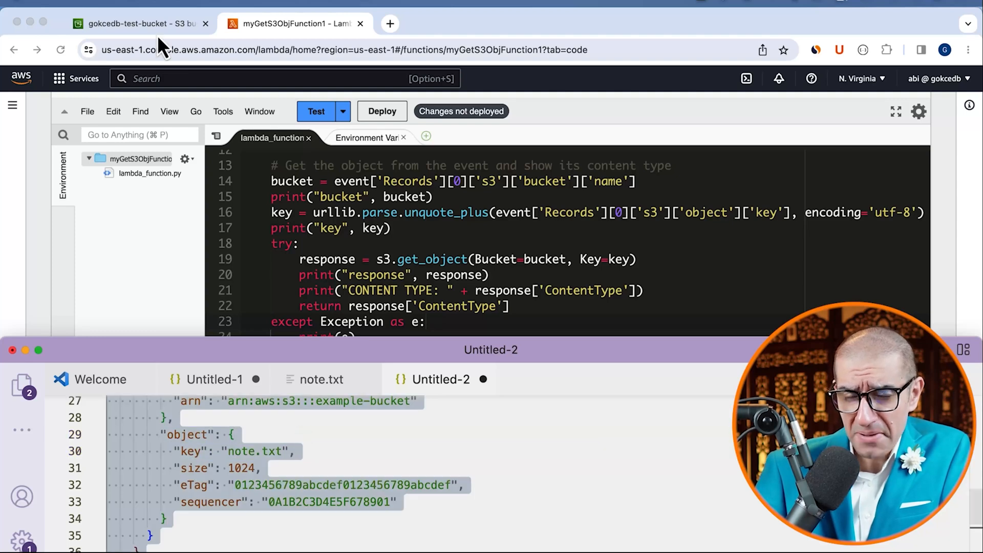
Run the edited test event, confirming a text/plain result, and deploy the function
{"action": "left_click", "coordinate": [316, 111]}
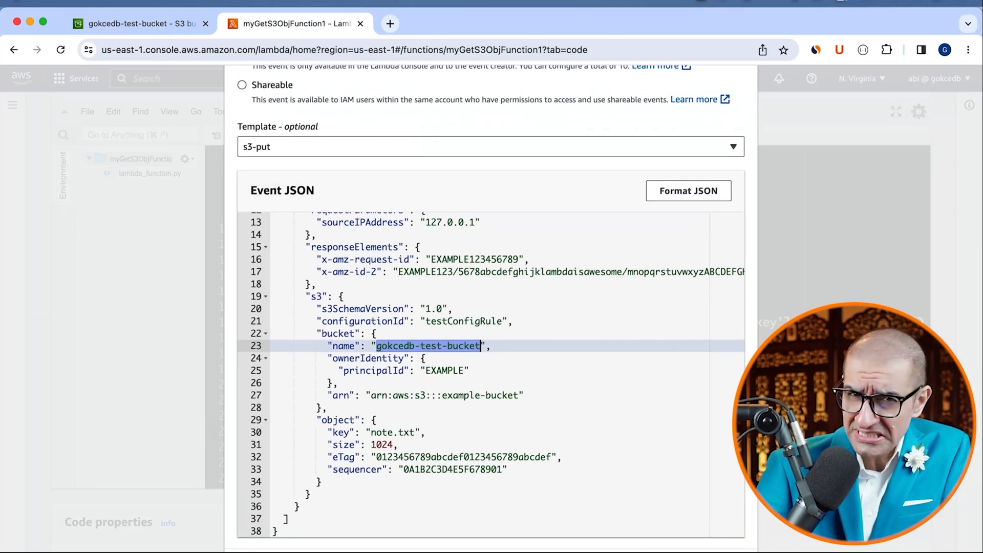
{"action": "left_click", "coordinate": [316, 111]}
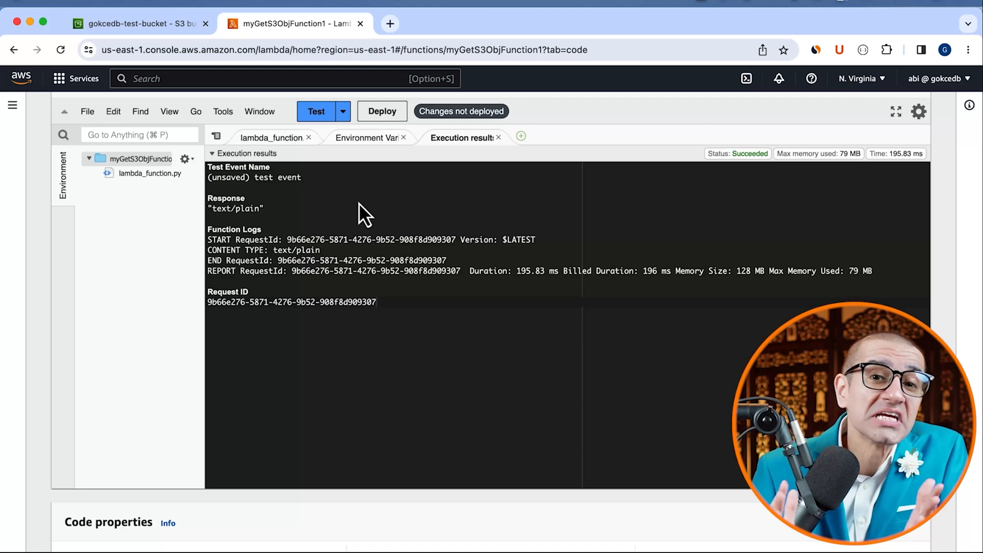
{"action": "mouse_move", "coordinate": [271, 138]}
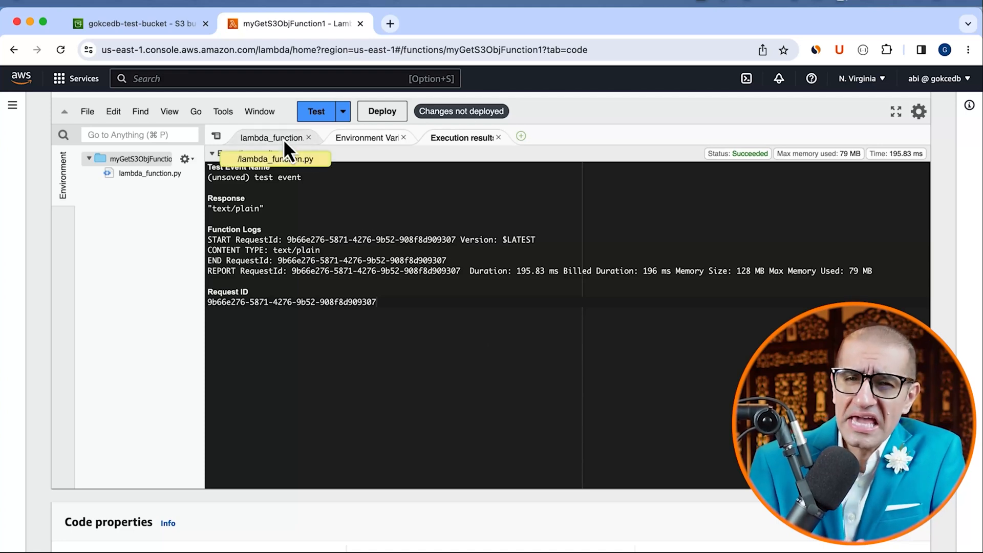
{"action": "left_click", "coordinate": [381, 111]}
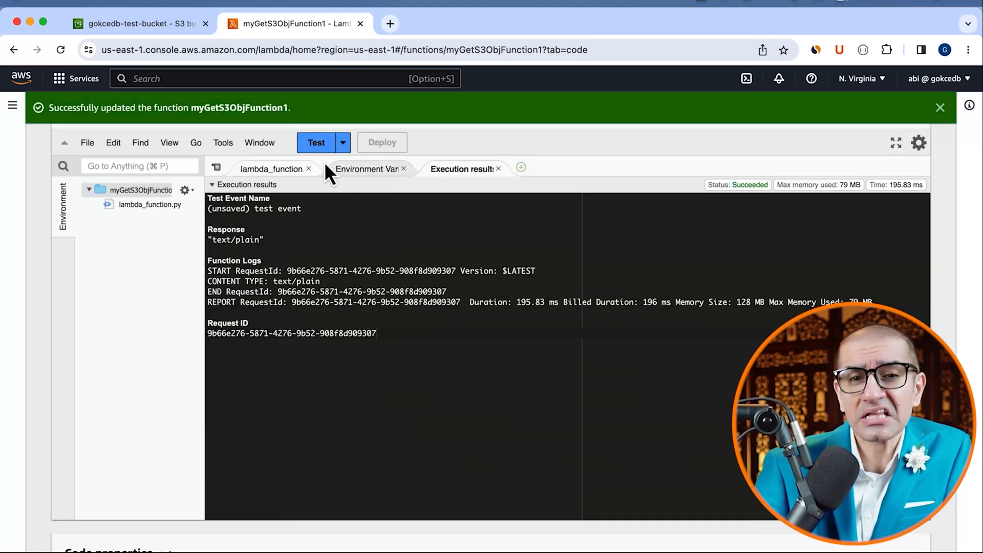
{"action": "left_click", "coordinate": [316, 142]}
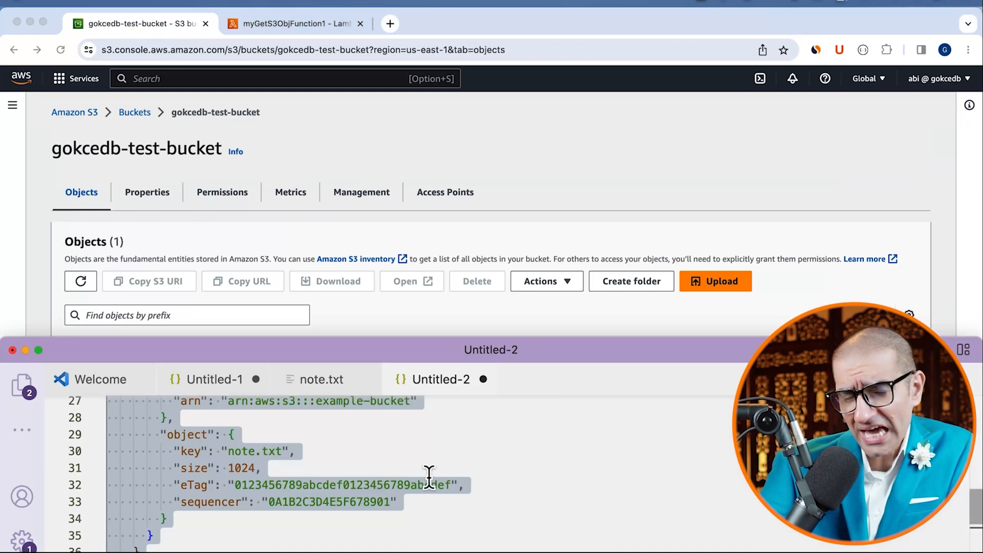
Upload note.txt into gokcedb-test-bucket from the bucket's object list
{"action": "left_click", "coordinate": [321, 380]}
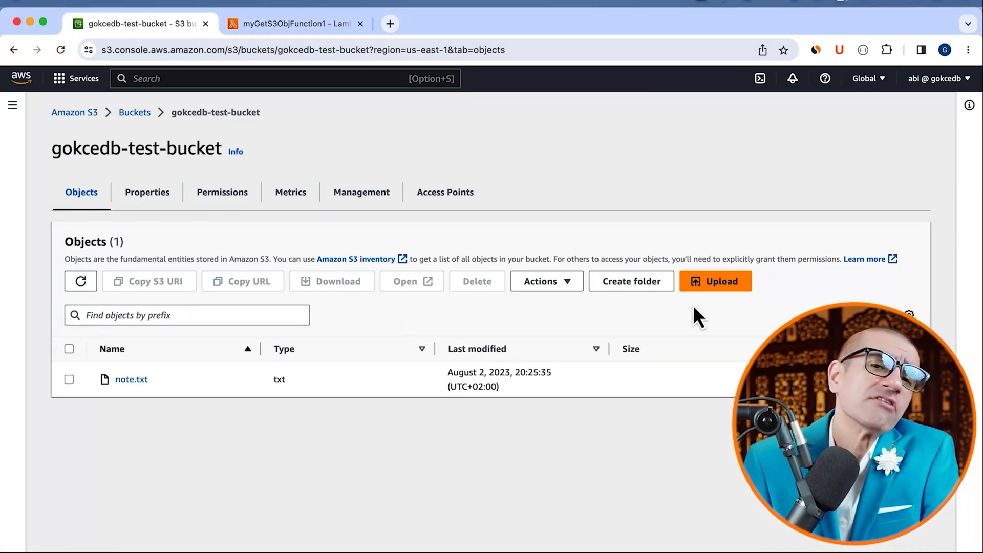
{"action": "left_click", "coordinate": [715, 281]}
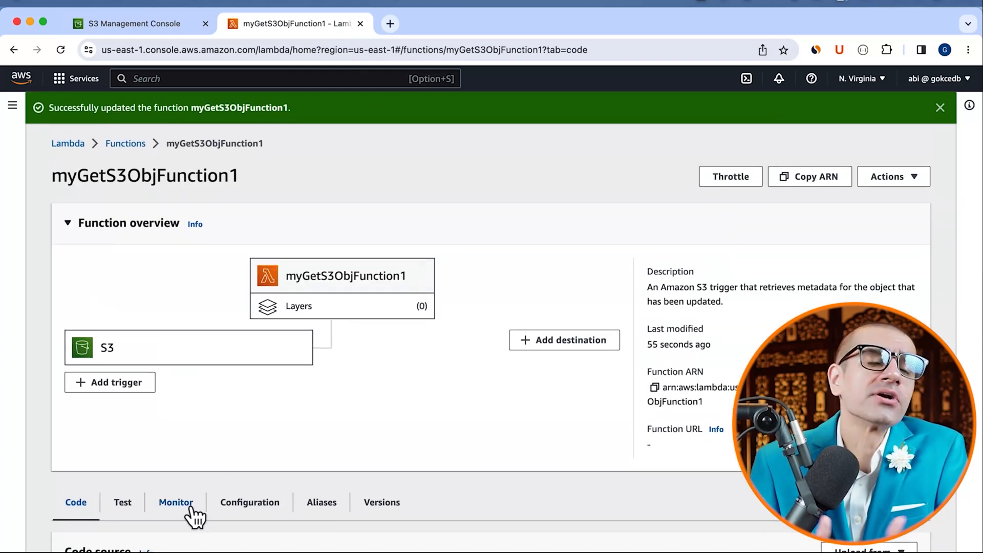
Open the function's CloudWatch log group from the Monitor tab
{"action": "left_click", "coordinate": [176, 502]}
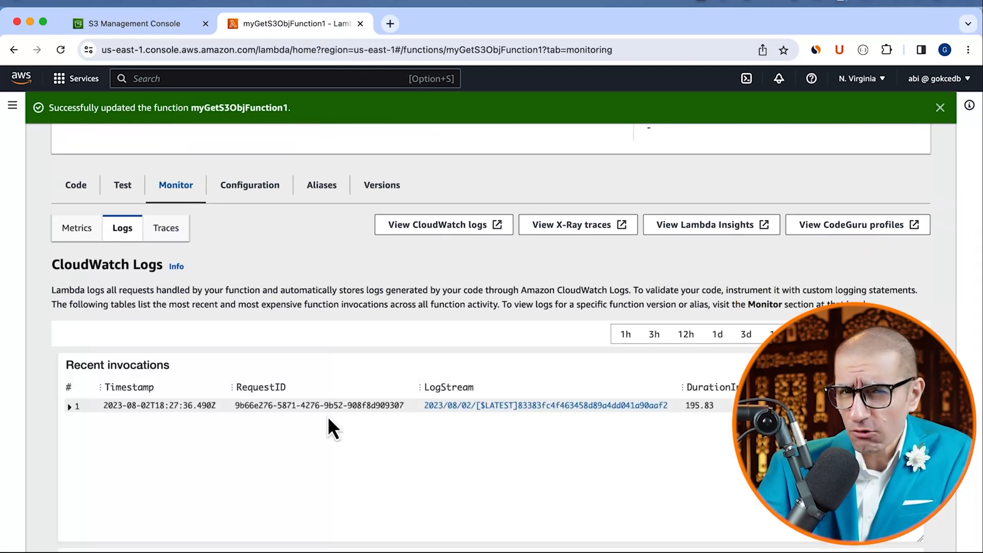
{"action": "left_click", "coordinate": [545, 405]}
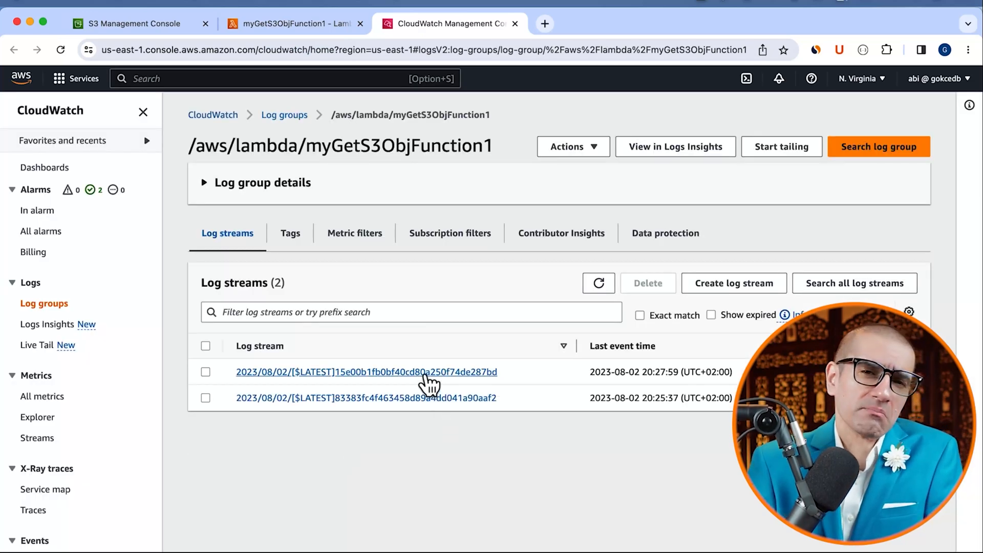
Open the latest log stream and expand the logged key note.txt and response details
{"action": "left_click", "coordinate": [366, 372]}
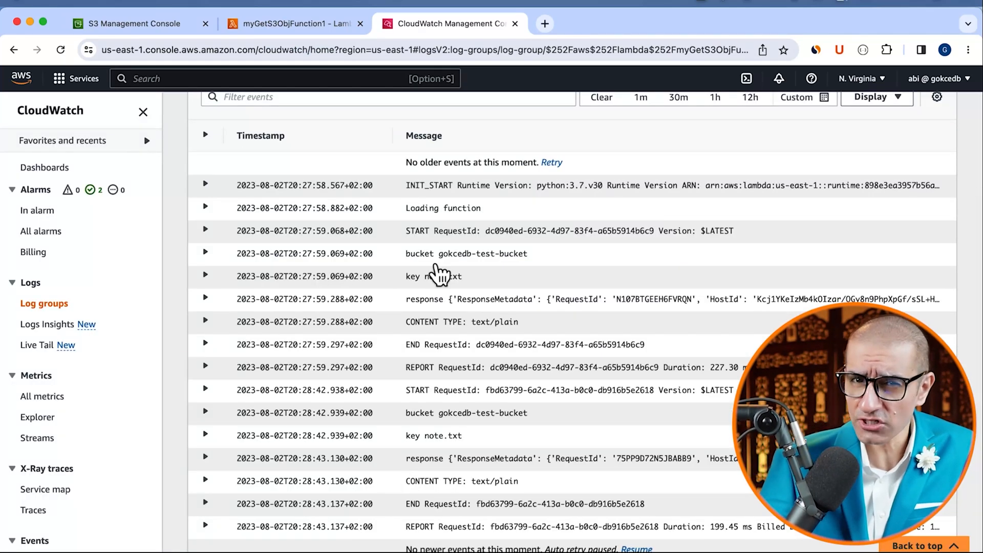
{"action": "double_click", "coordinate": [444, 276]}
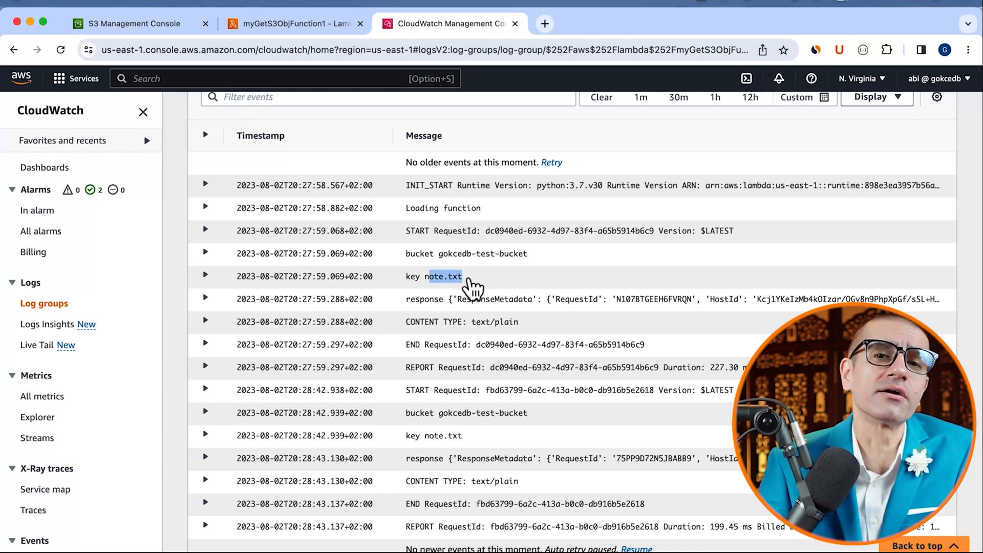
{"action": "left_click", "coordinate": [205, 299]}
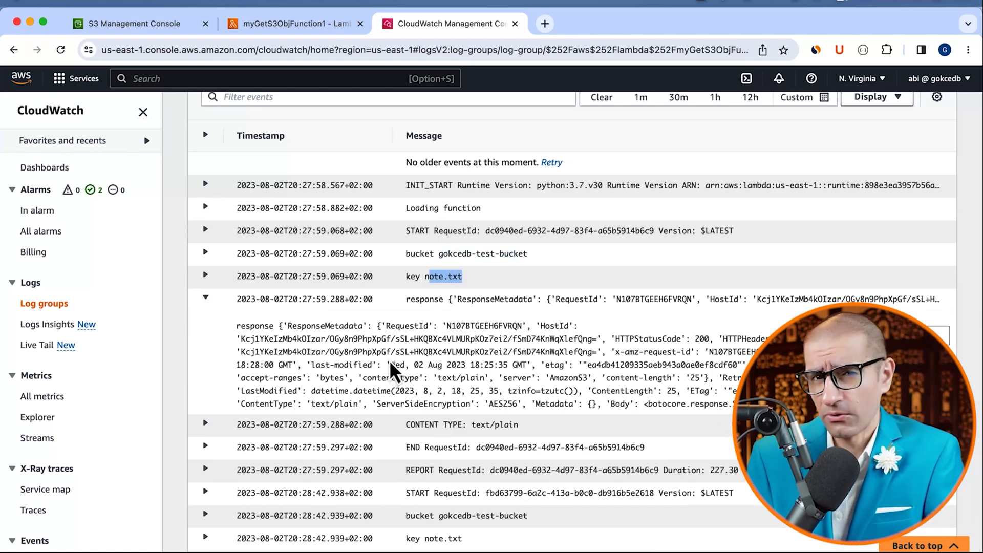
{"action": "scroll", "scroll_direction": "down", "scroll_amount": 3}
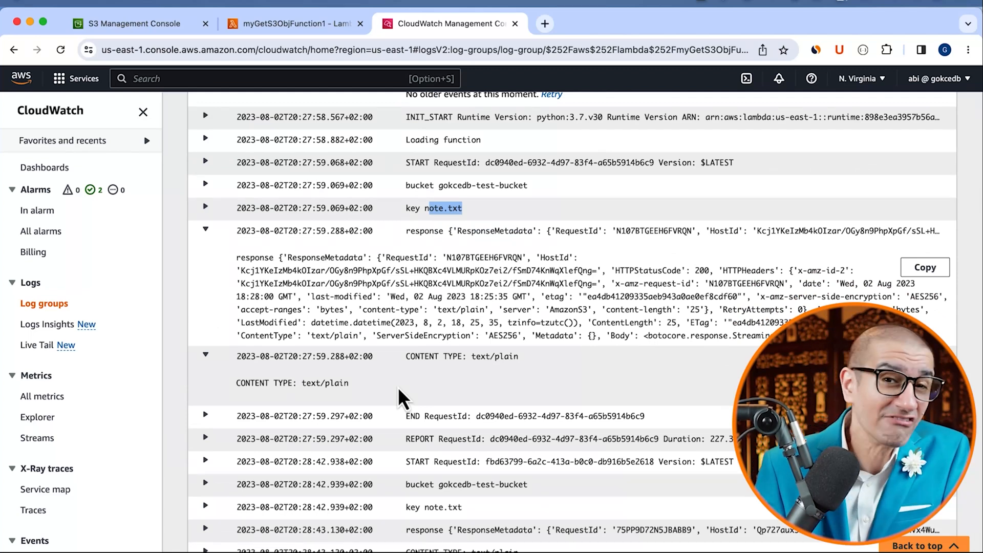
{"action": "mouse_move", "coordinate": [740, 295]}
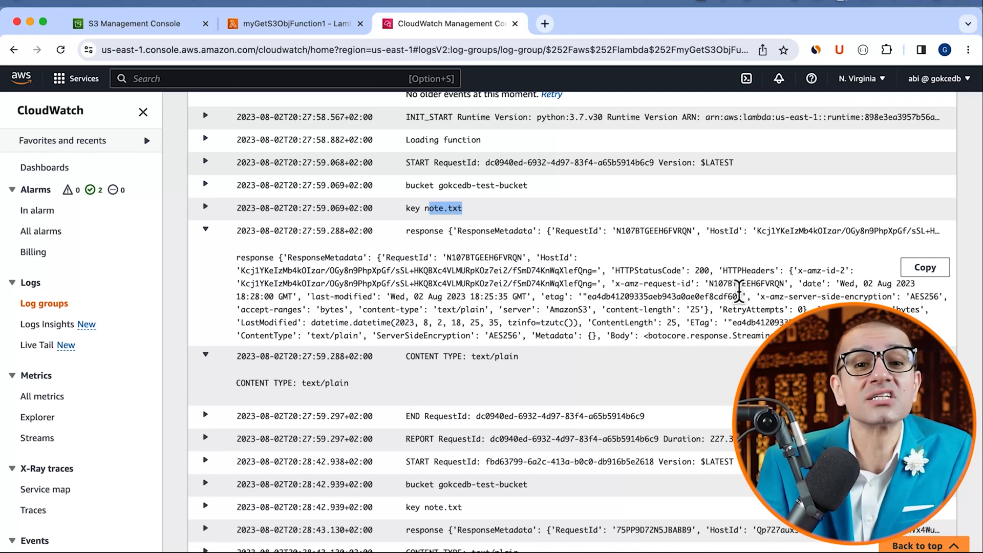